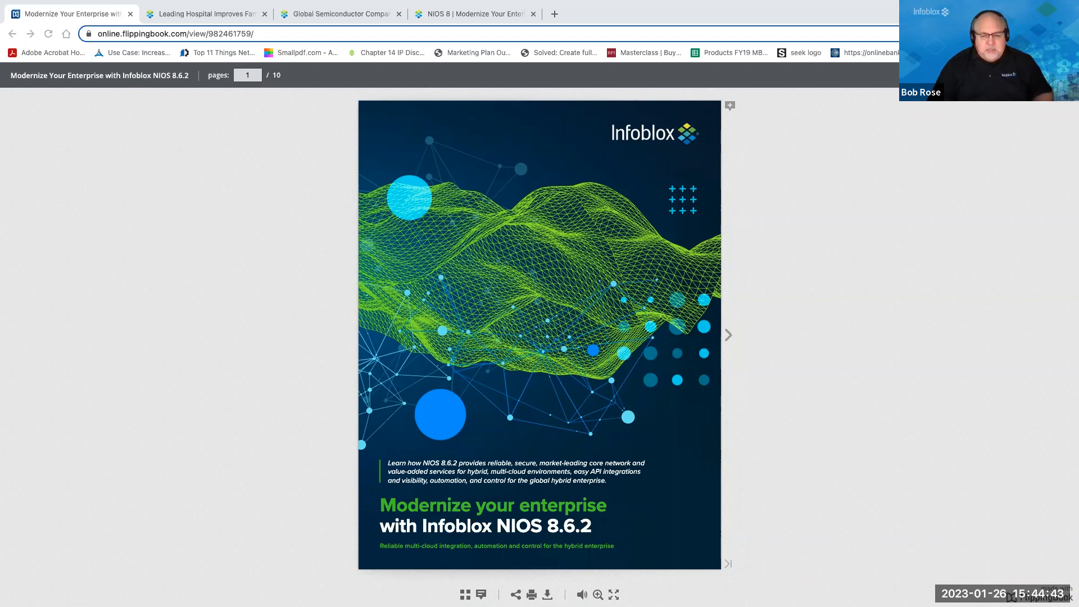
mouse_move(50, 432)
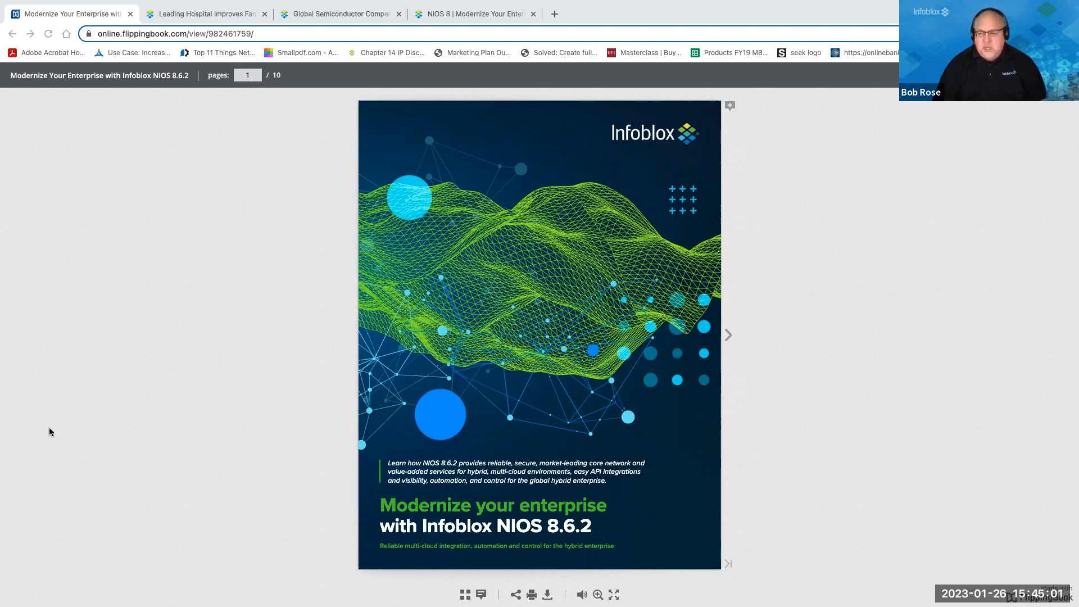
mouse_move(560, 396)
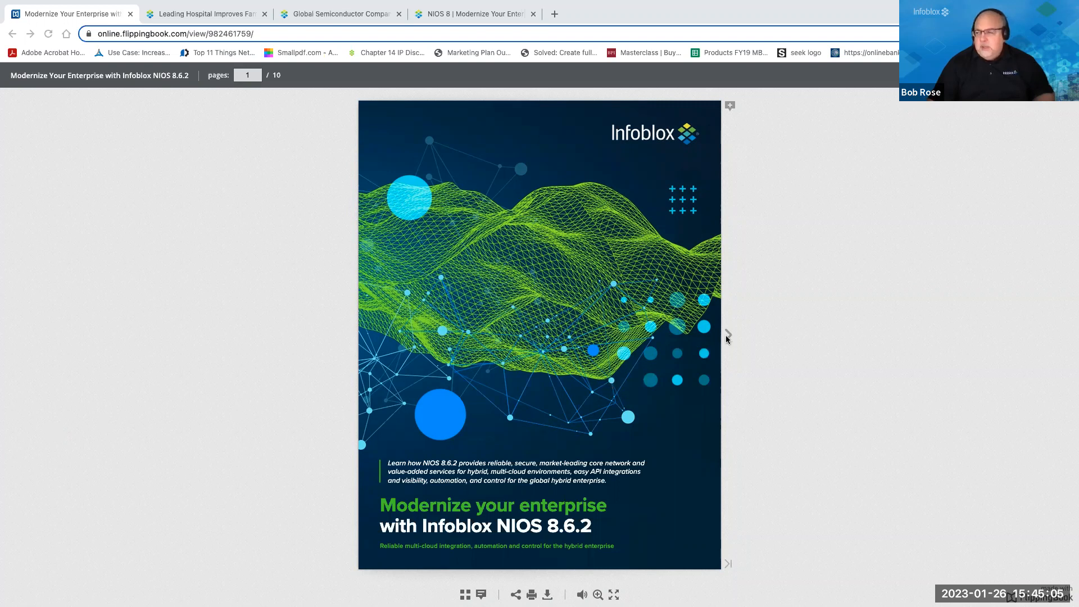
- Flip past the cover to the Introduction and Challenges spread, pages 2–3
left_click(728, 335)
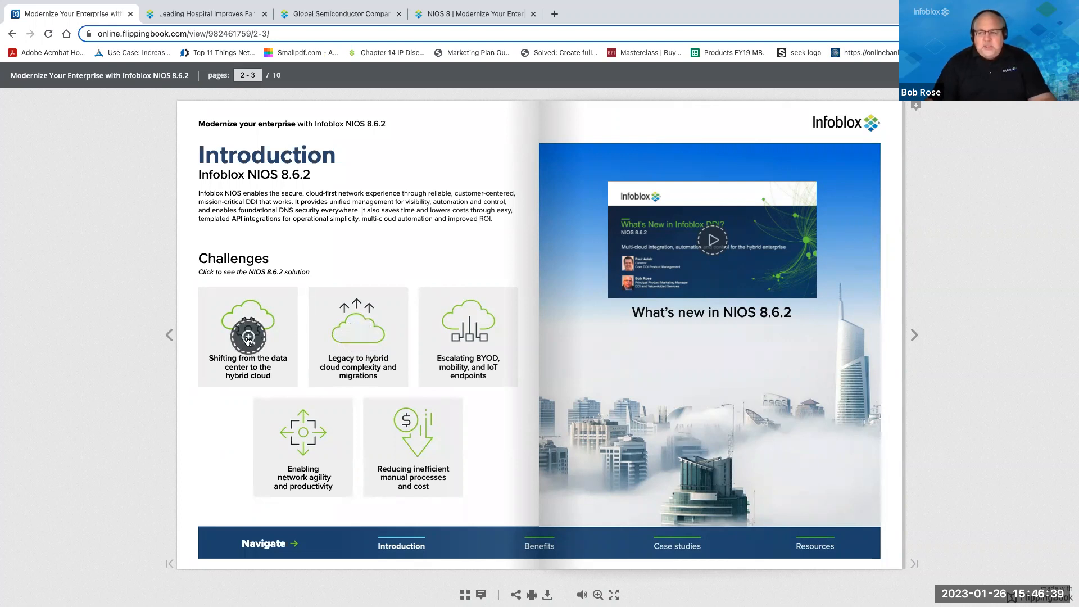
- Open the 'Shifting from the data center to the hybrid cloud' challenge solution popup
left_click(248, 337)
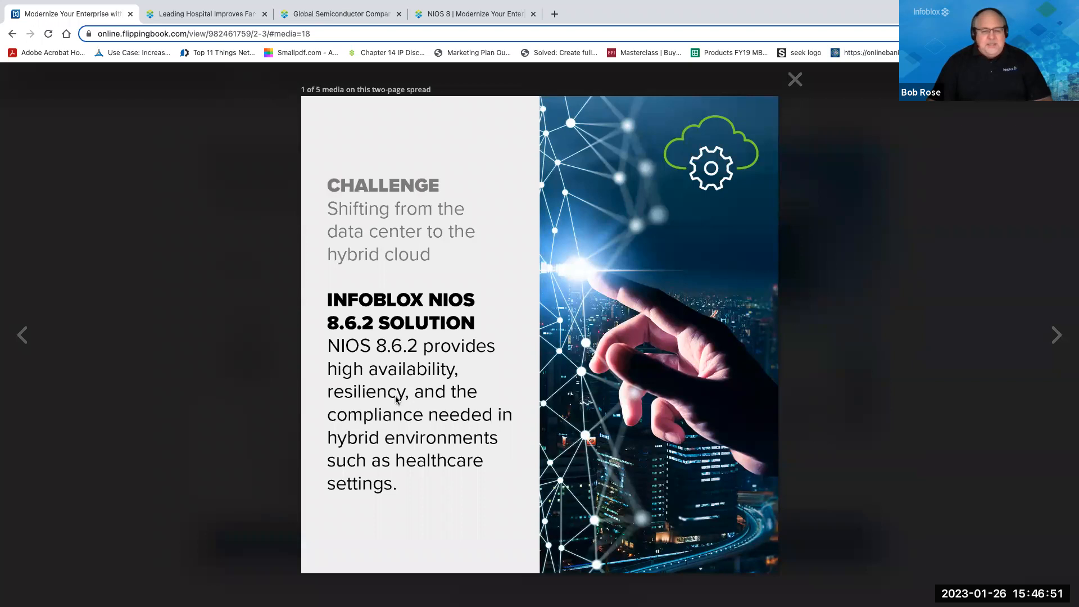
mouse_move(435, 181)
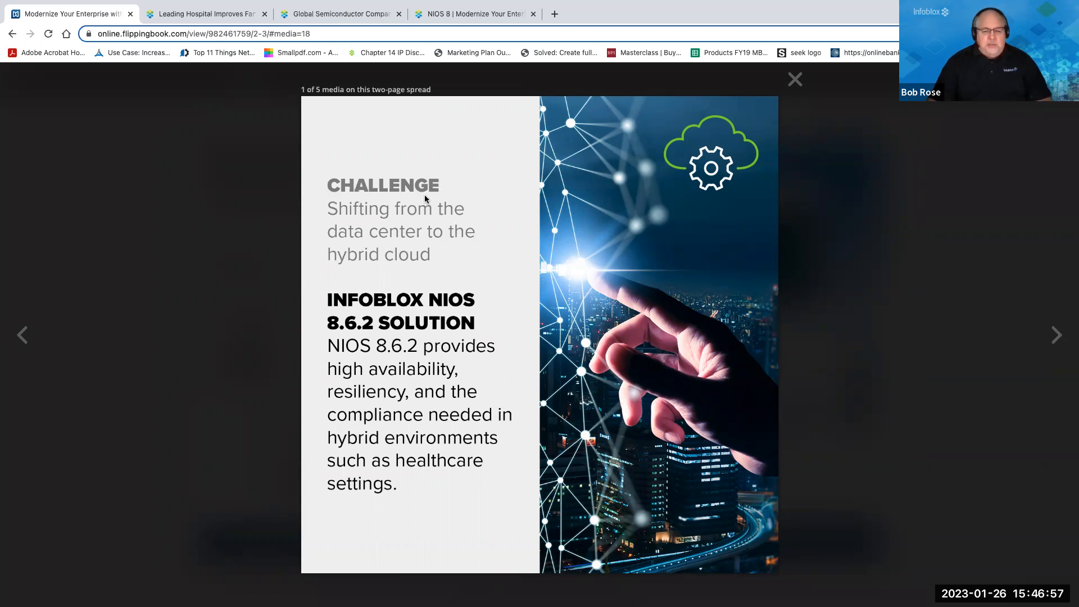
mouse_move(398, 232)
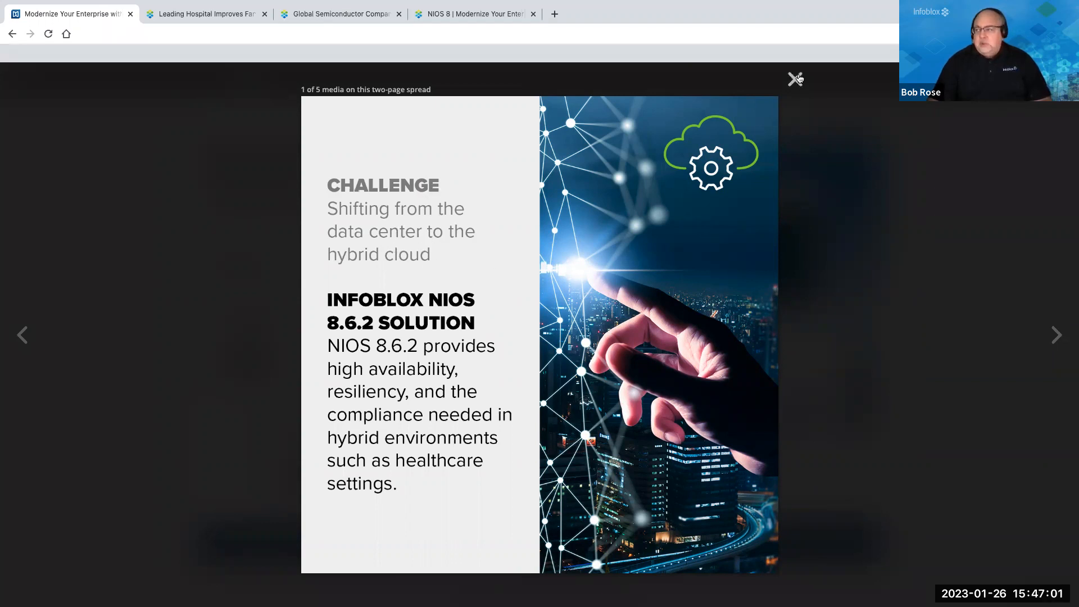
- Replace the hybrid-cloud popup with the 'Escalating BYOD, mobility, and IoT endpoints' solution
left_click(795, 79)
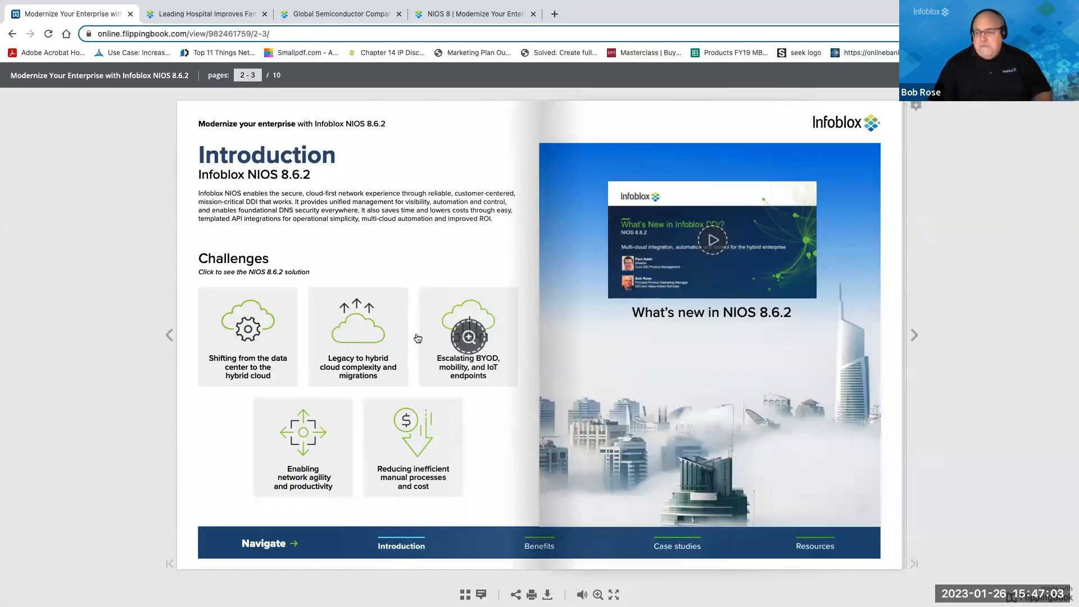
mouse_move(358, 336)
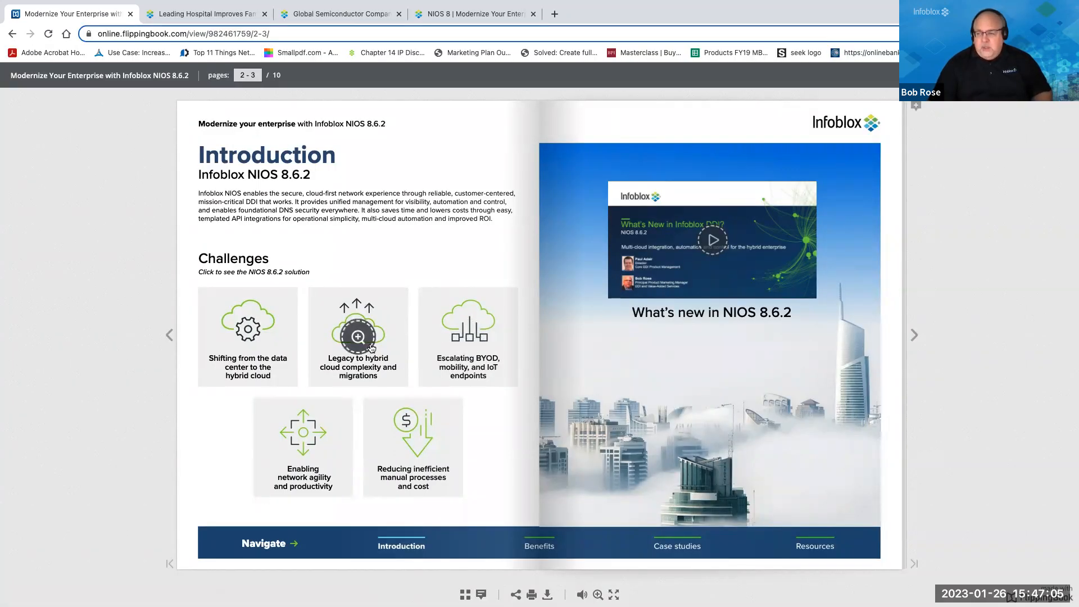
mouse_move(469, 336)
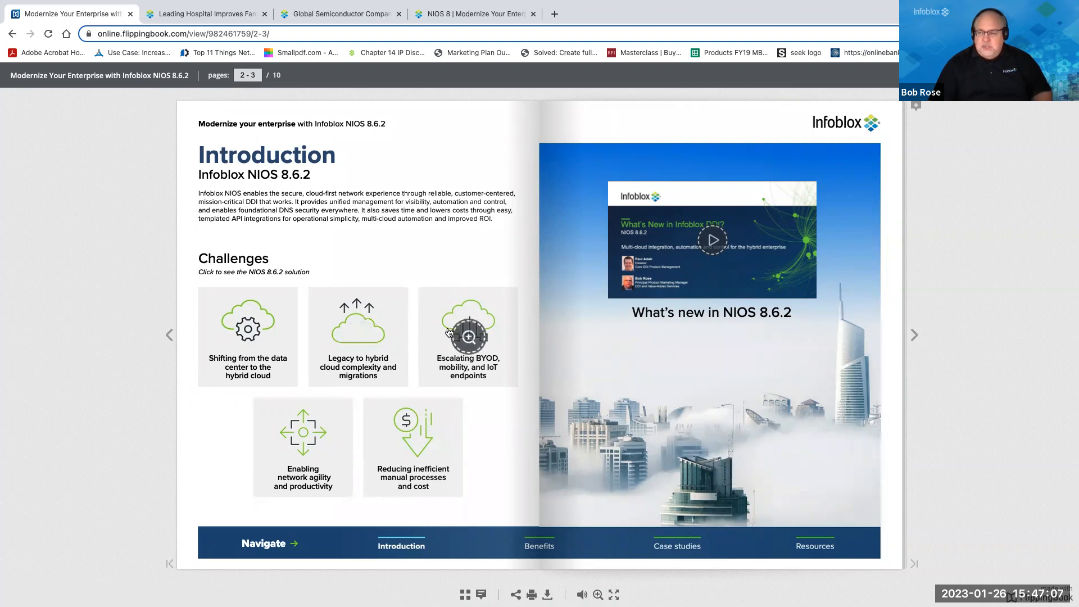
left_click(468, 336)
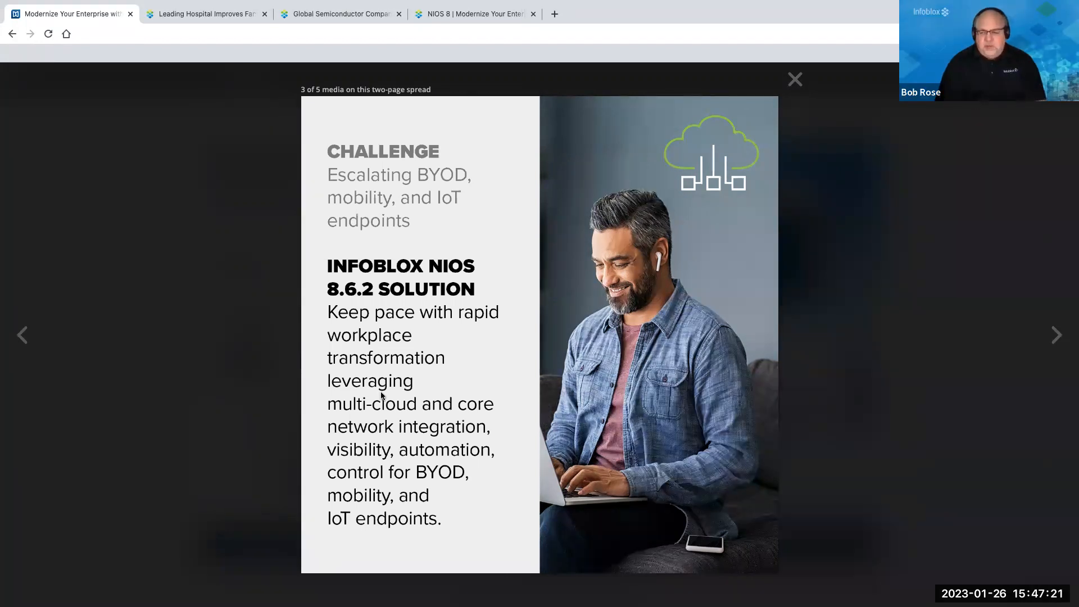
mouse_move(771, 170)
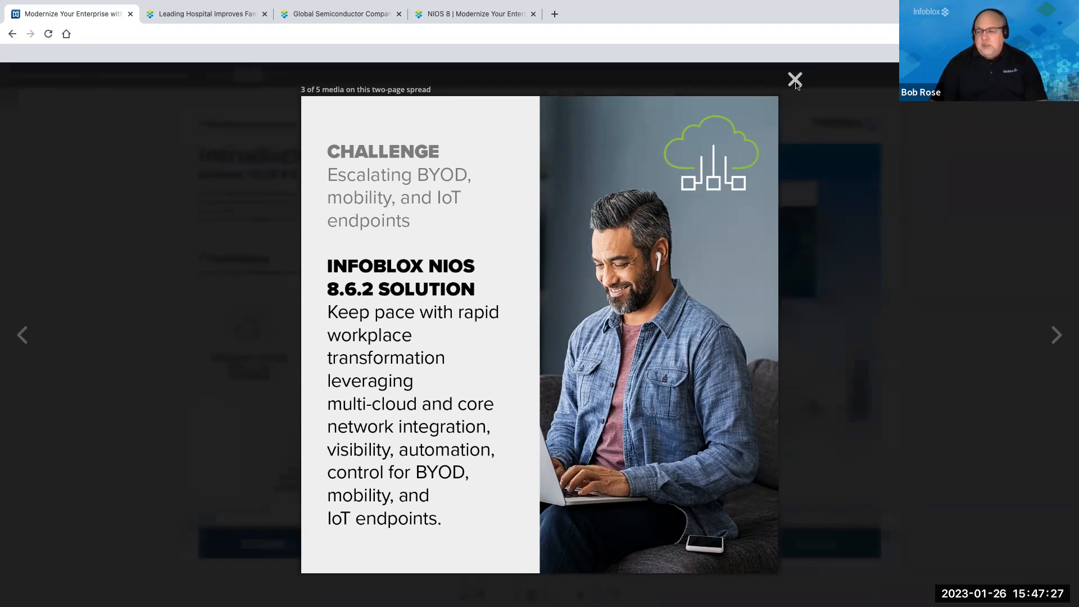
- Dismiss the BYOD solution popup to return to pages 2–3
left_click(794, 80)
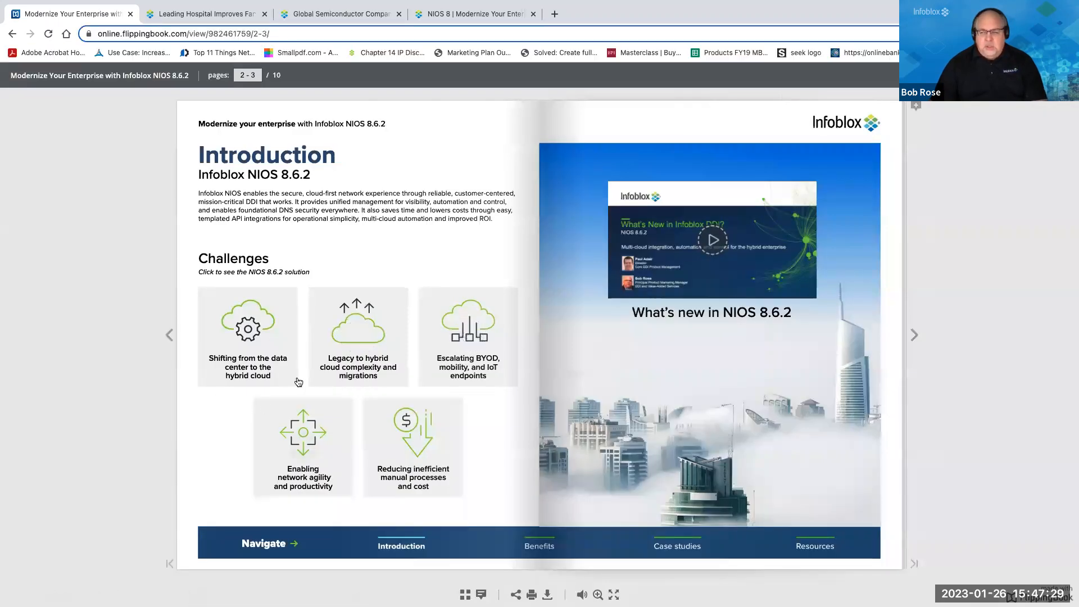
mouse_move(247, 337)
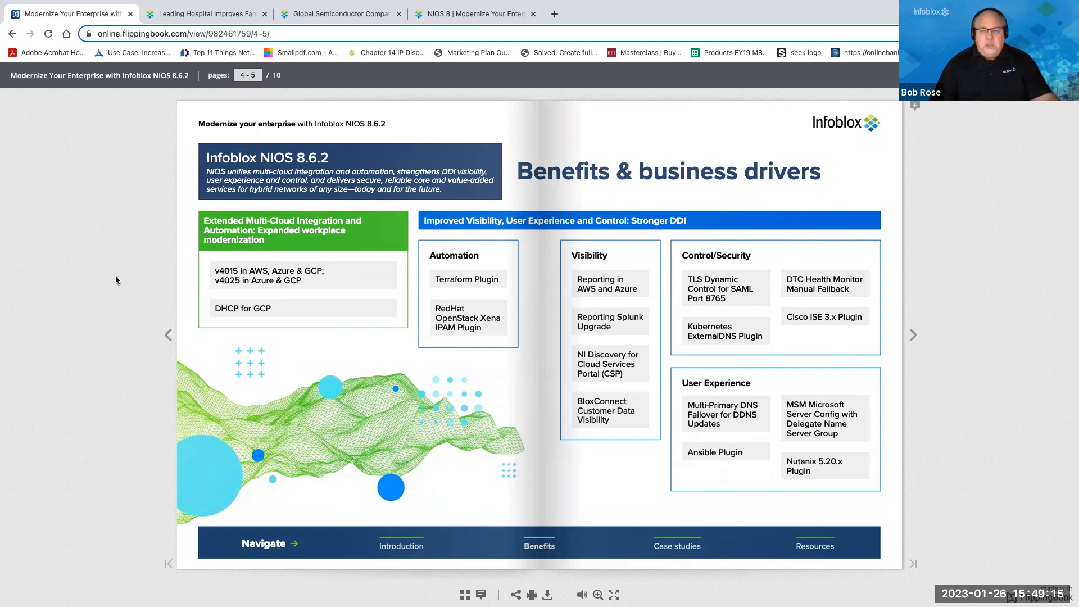
mouse_move(383, 220)
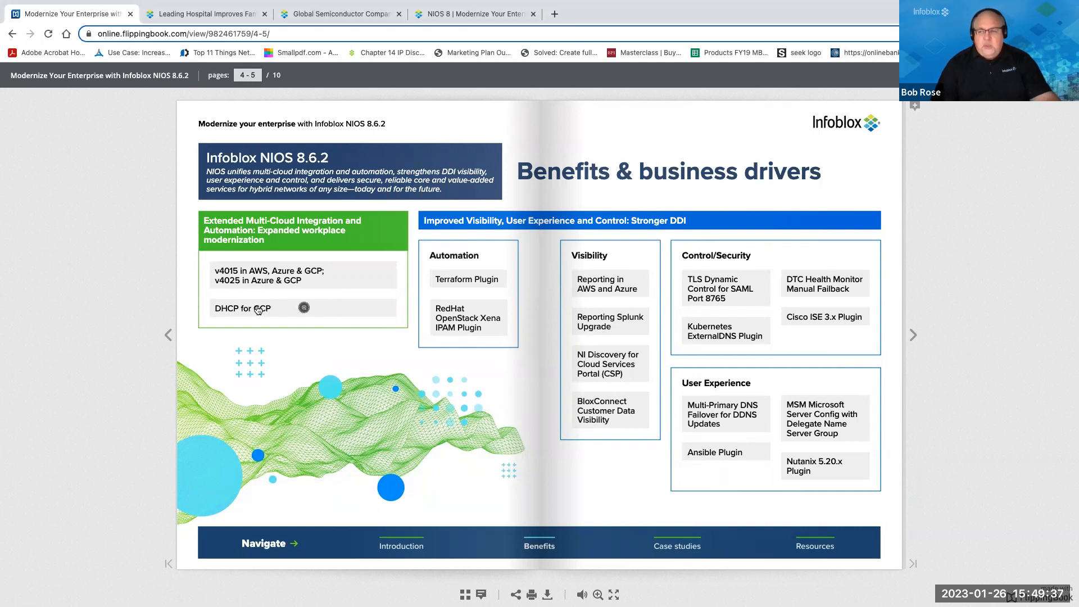
left_click(304, 307)
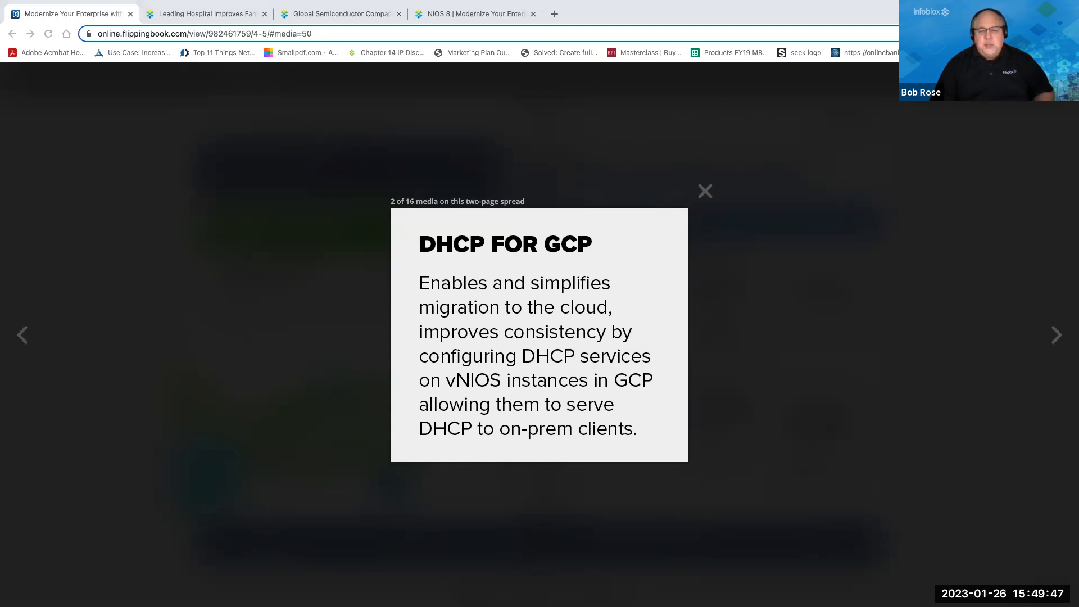
mouse_move(58, 426)
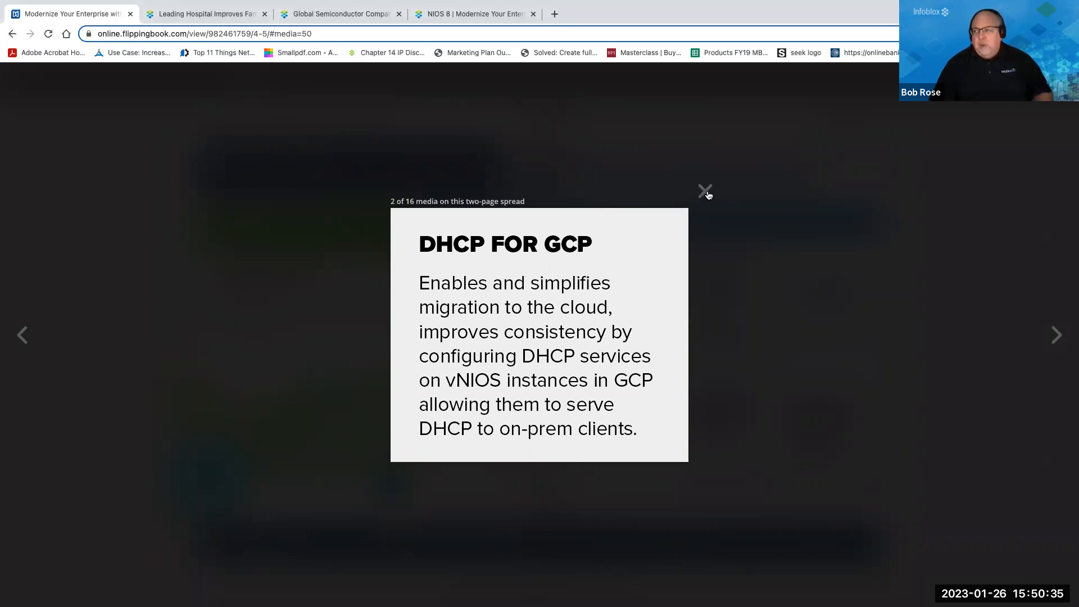
left_click(705, 190)
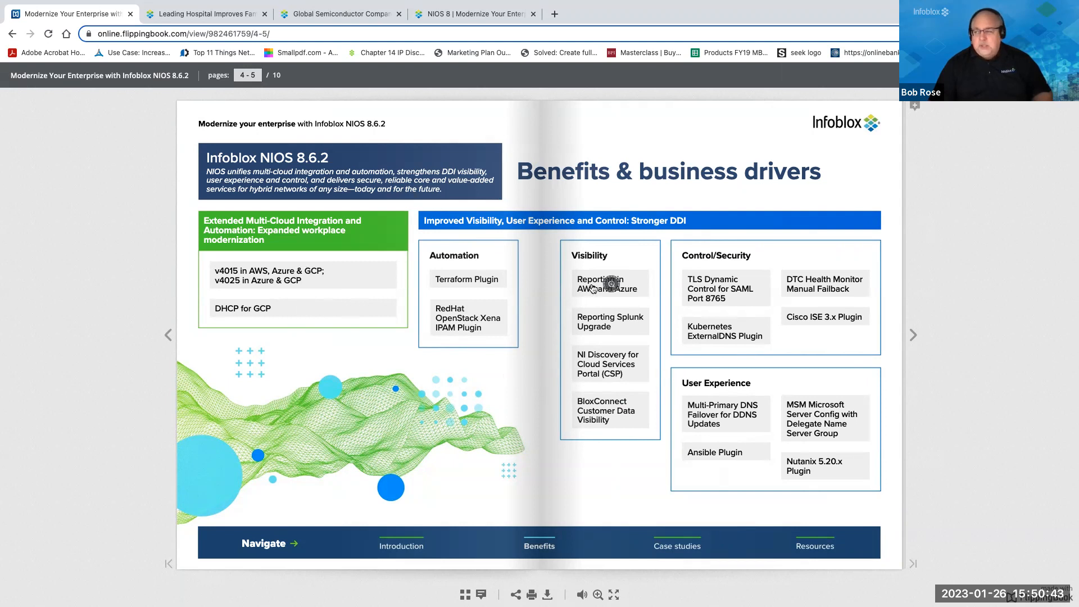
- Open the 'Reporting in AWS and Azure' lightbox on pages 4–5
left_click(607, 282)
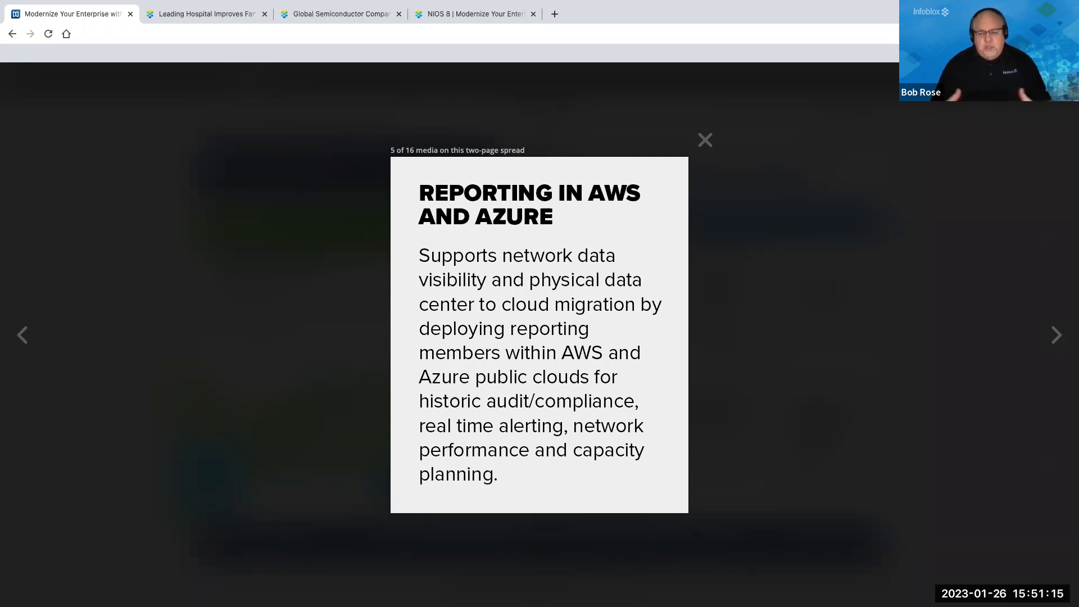
mouse_move(249, 291)
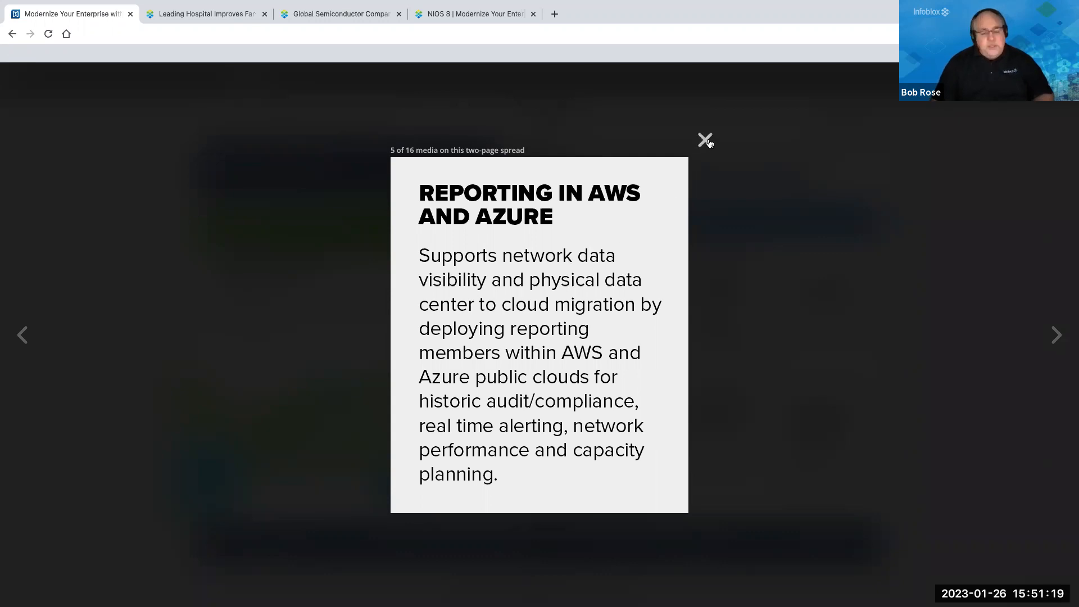
mouse_move(705, 140)
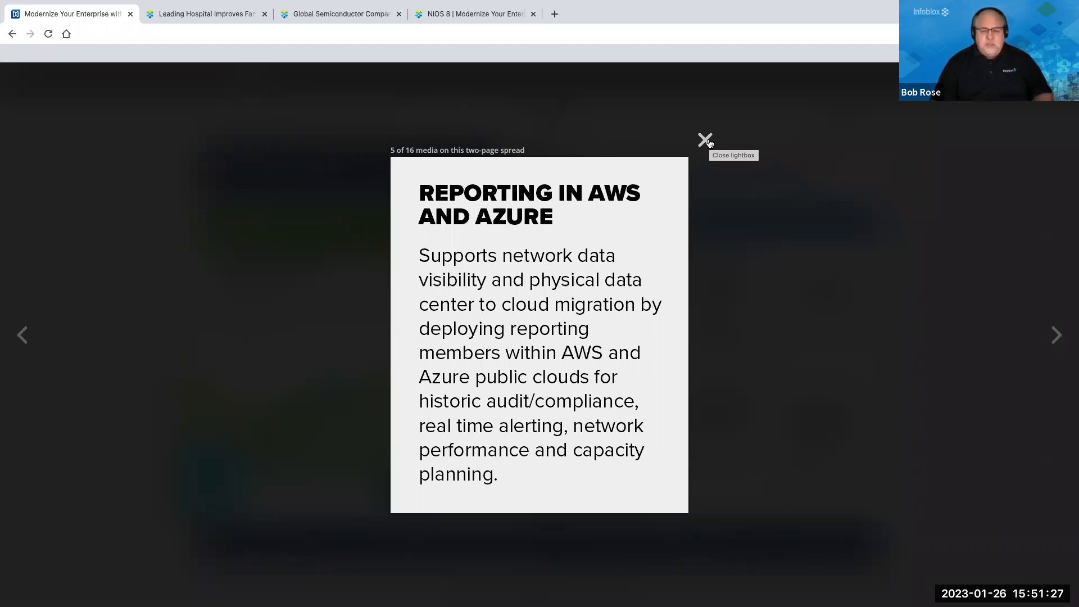
- Swap the open feature popup for the 'DTC Health Monitor Manual Failback' description
left_click(705, 140)
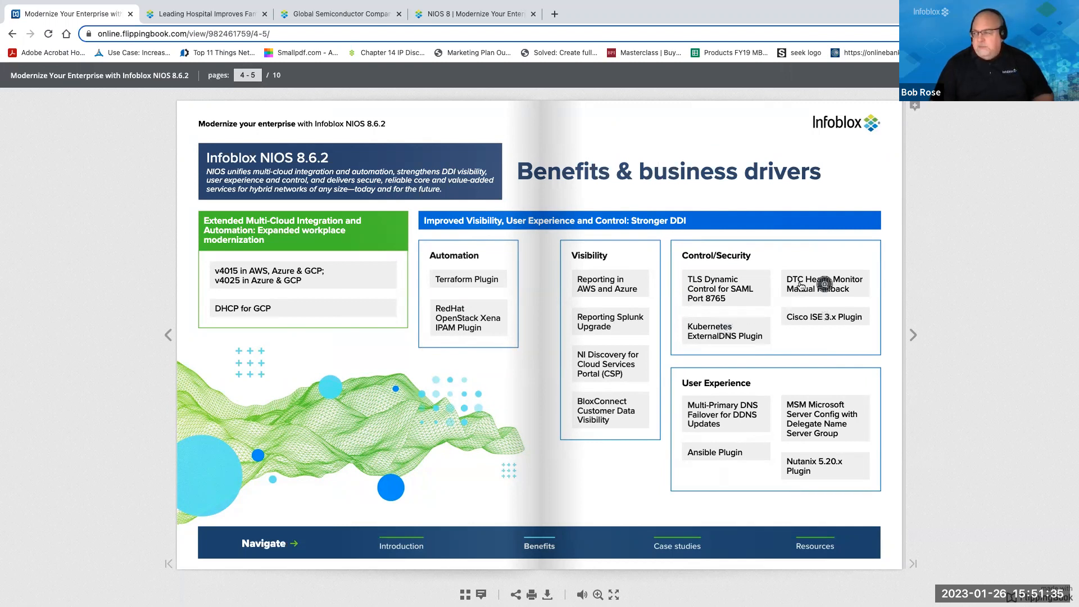
left_click(822, 283)
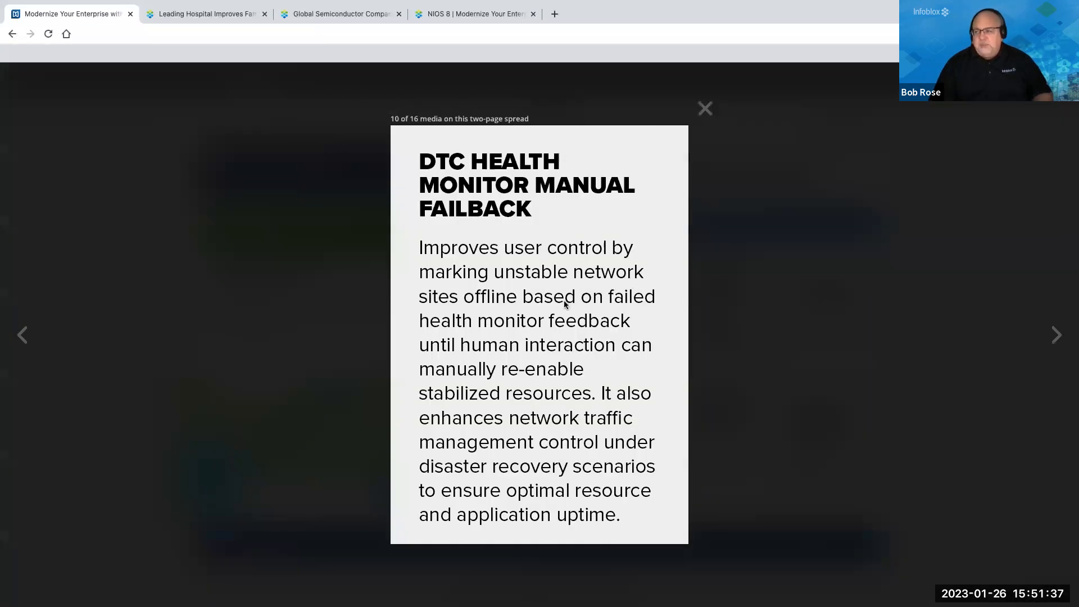
mouse_move(513, 351)
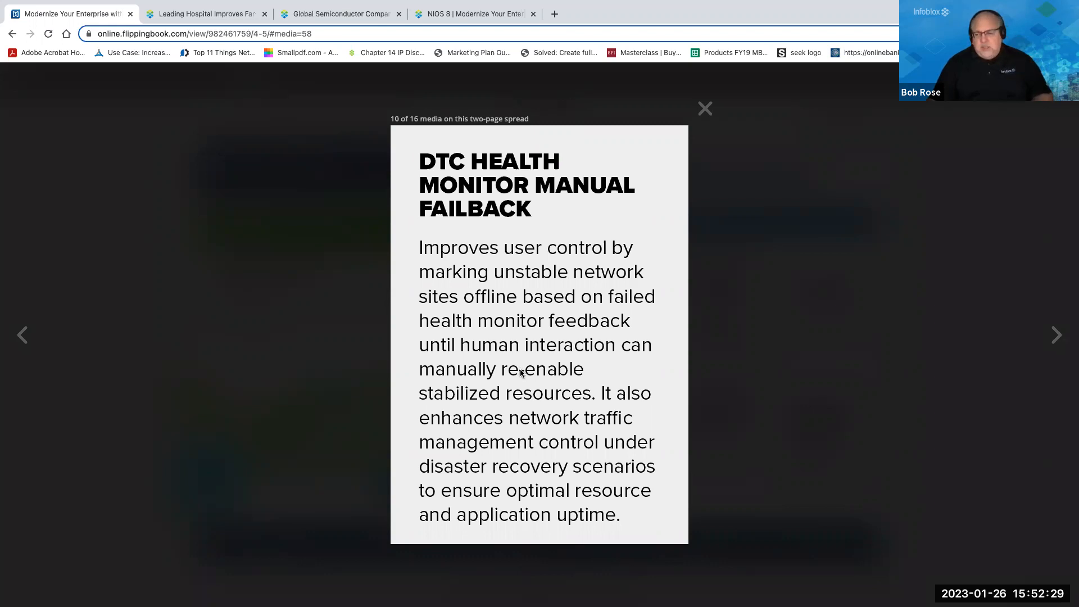
mouse_move(518, 386)
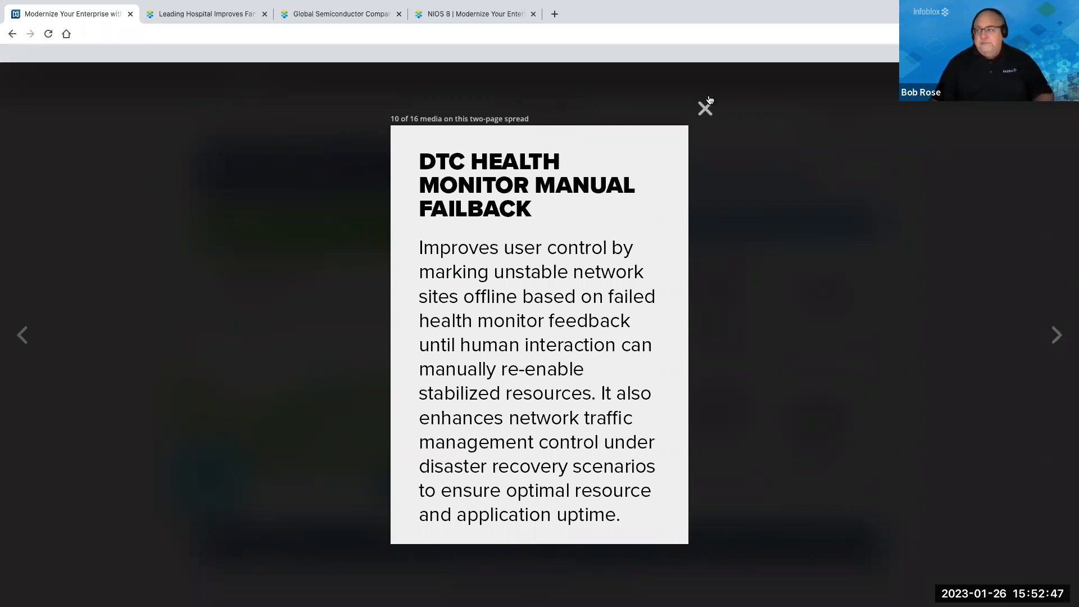
- Replace the failback popup with the Automation section's 'Terraform Plugin' description
left_click(704, 109)
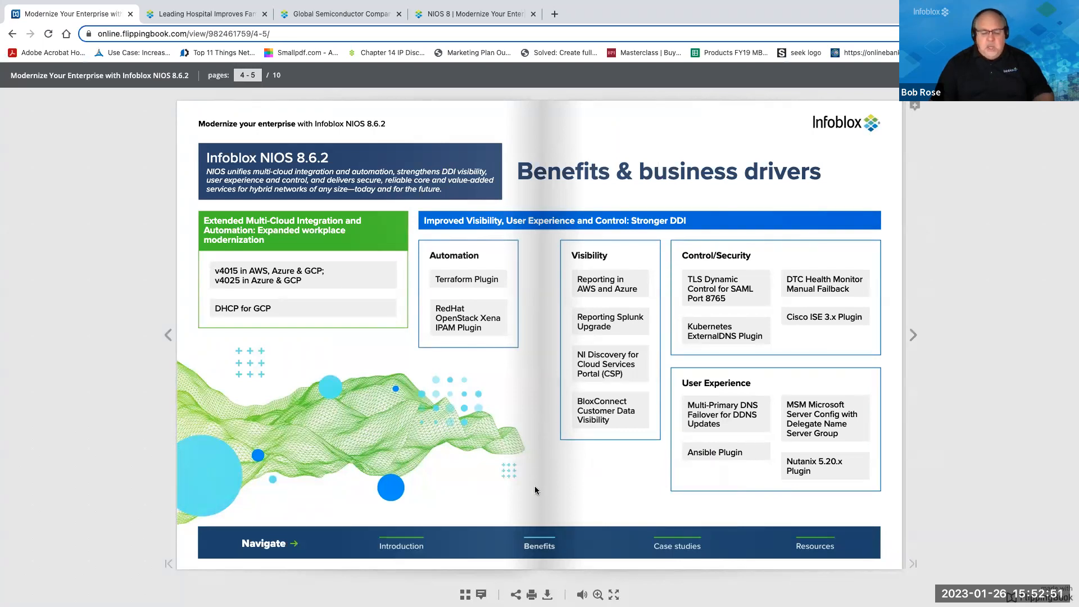
mouse_move(475, 286)
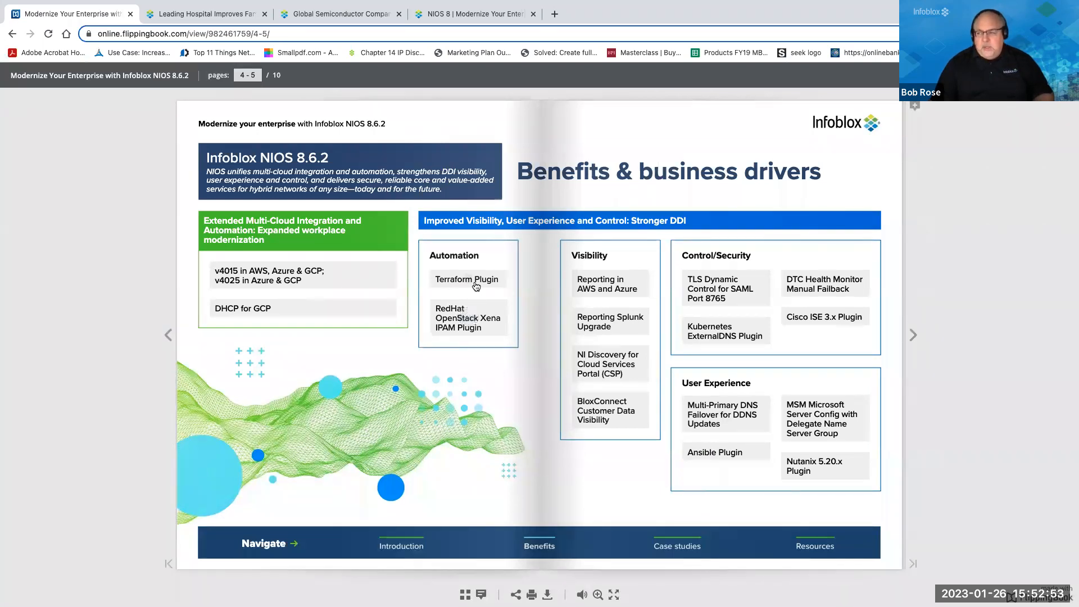
left_click(466, 279)
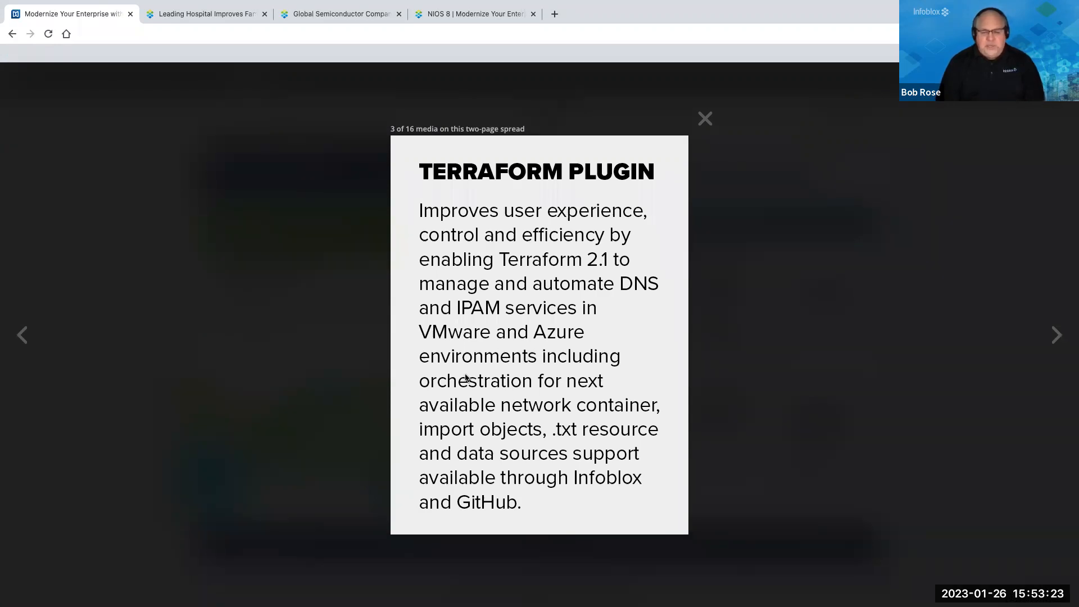
mouse_move(474, 379)
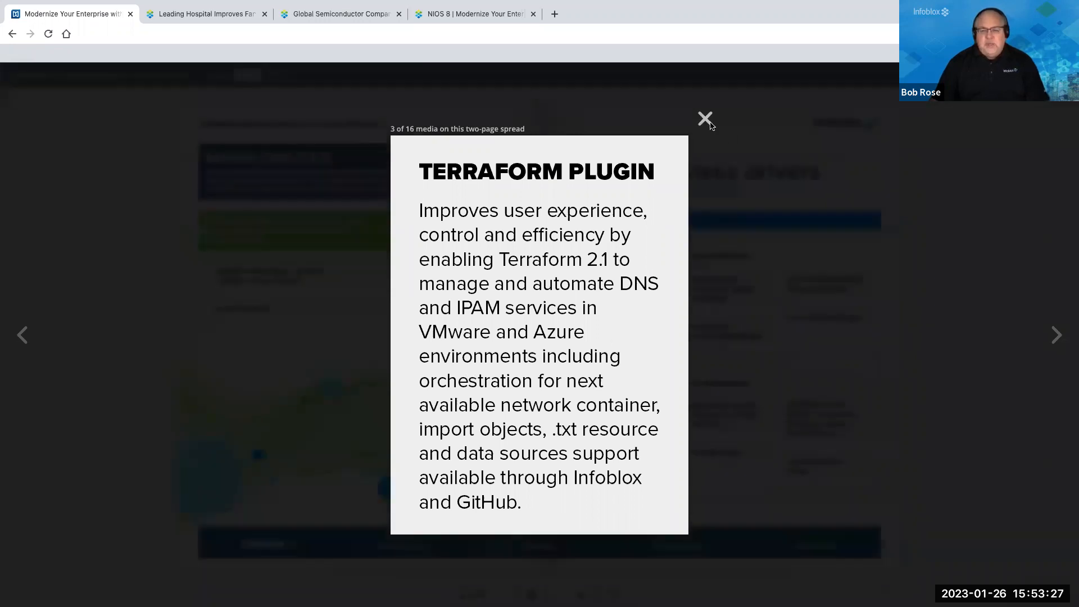
- Close the Terraform Plugin popup to return to pages 4–5
left_click(704, 118)
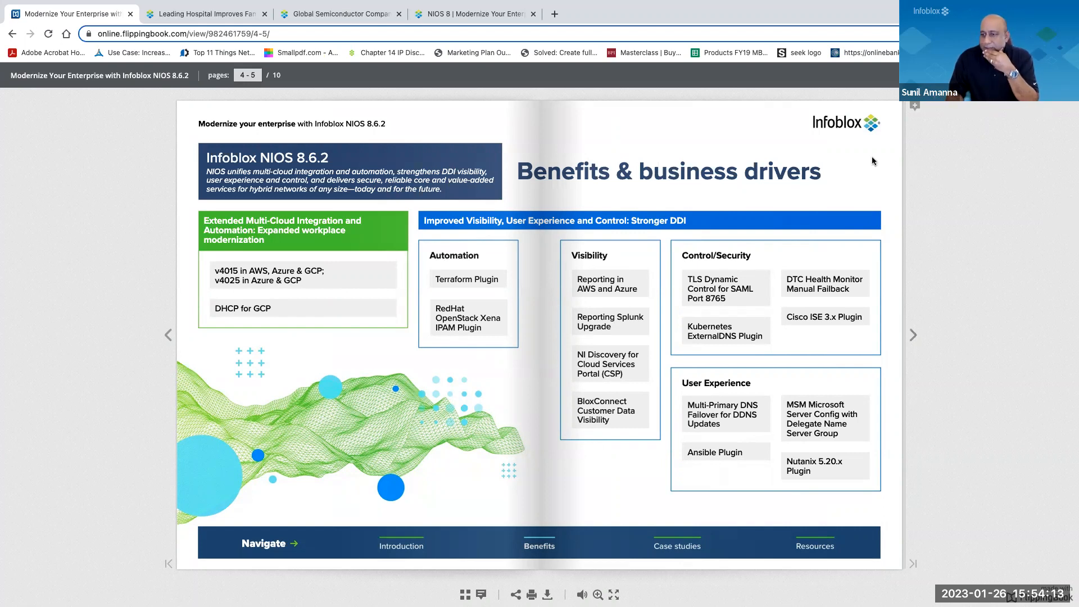
- Jump to the Case studies spread, pages 6–7, via the Navigate bar
left_click(913, 334)
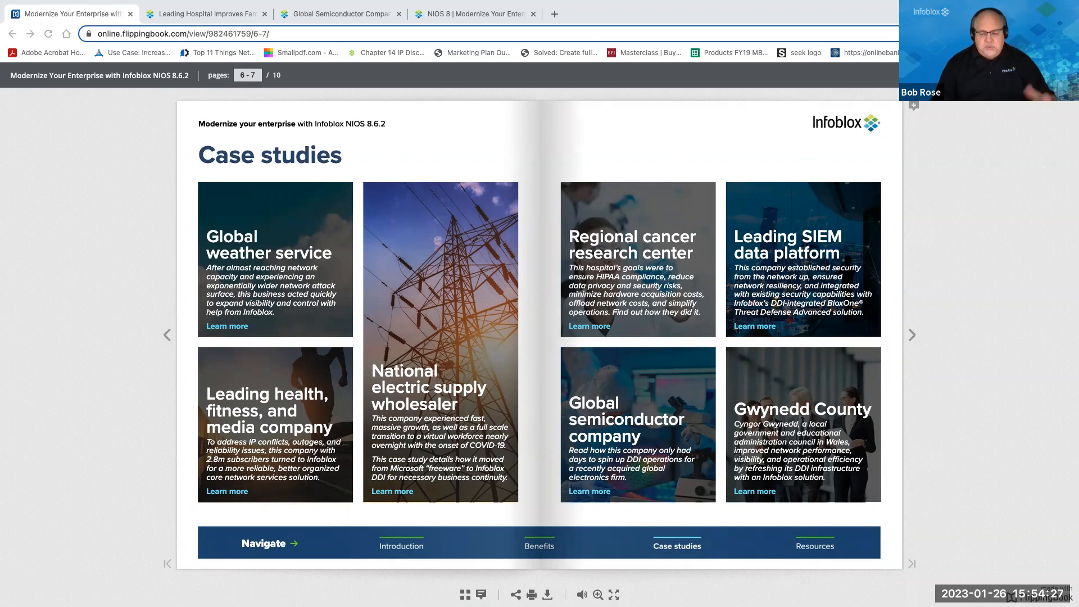
mouse_move(363, 330)
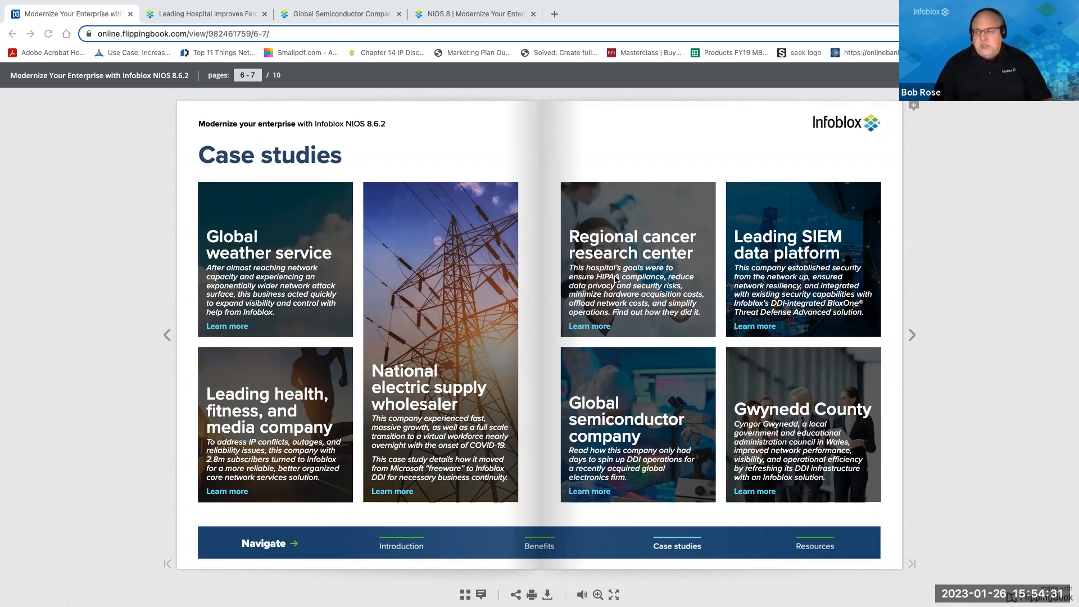
mouse_move(613, 275)
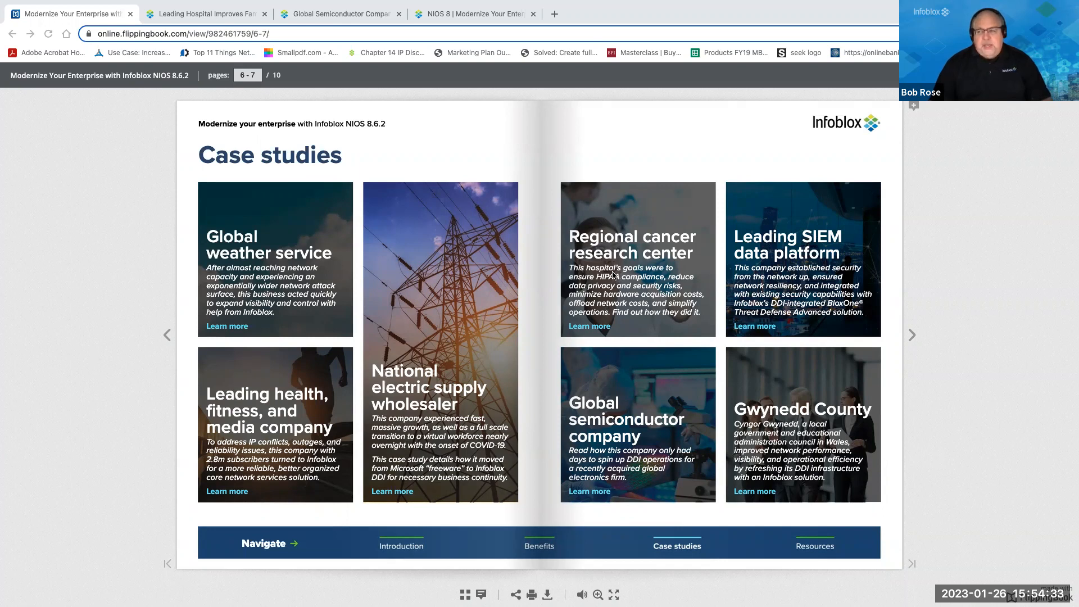
mouse_move(448, 303)
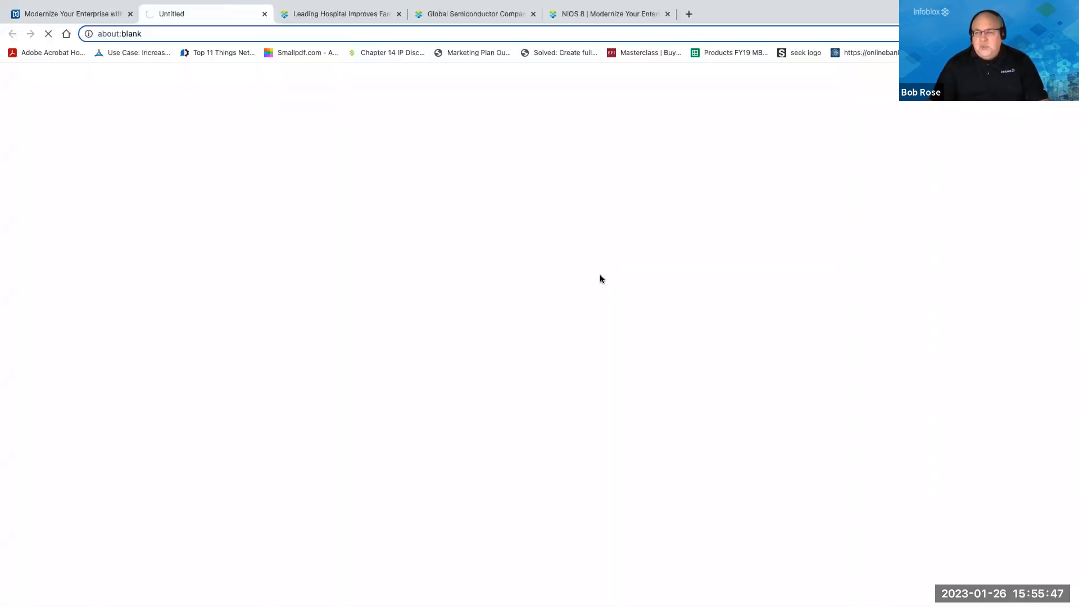
mouse_move(446, 340)
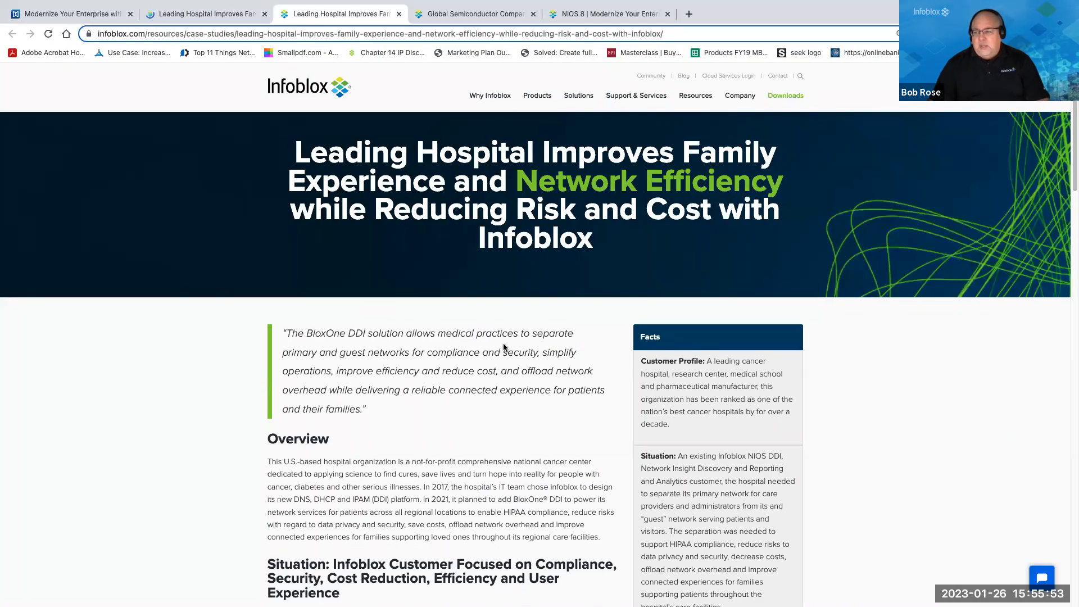
- Scroll the Leading Hospital case study page past its Challenge section
scroll("down", 3)
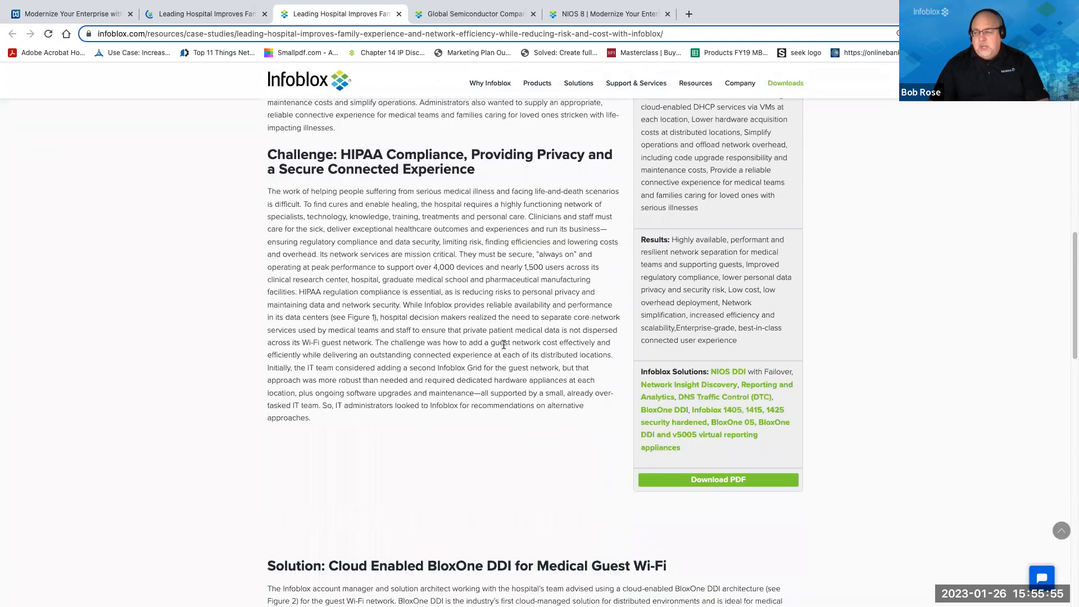
scroll("down", 3)
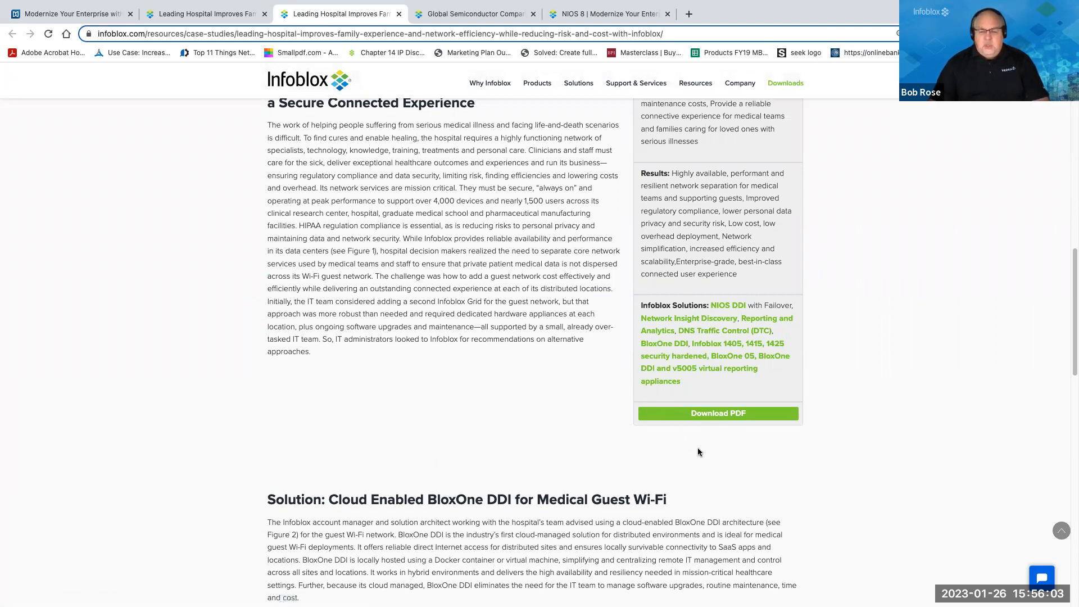
mouse_move(473, 369)
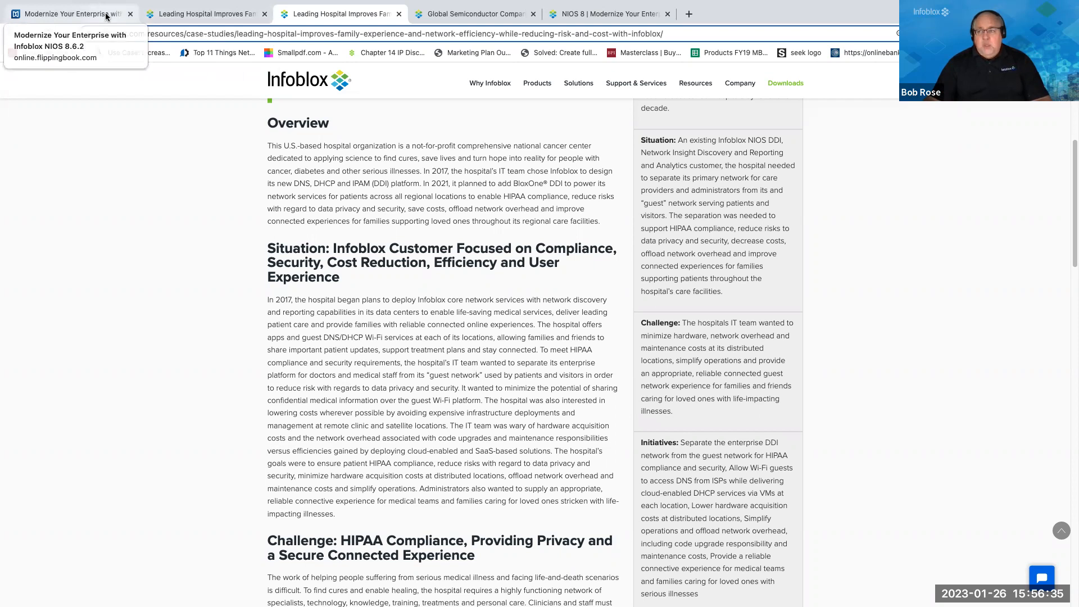
- Switch back to the 'Modernize Your Enterprise' brochure on the Case studies spread, pages 6–7
left_click(68, 13)
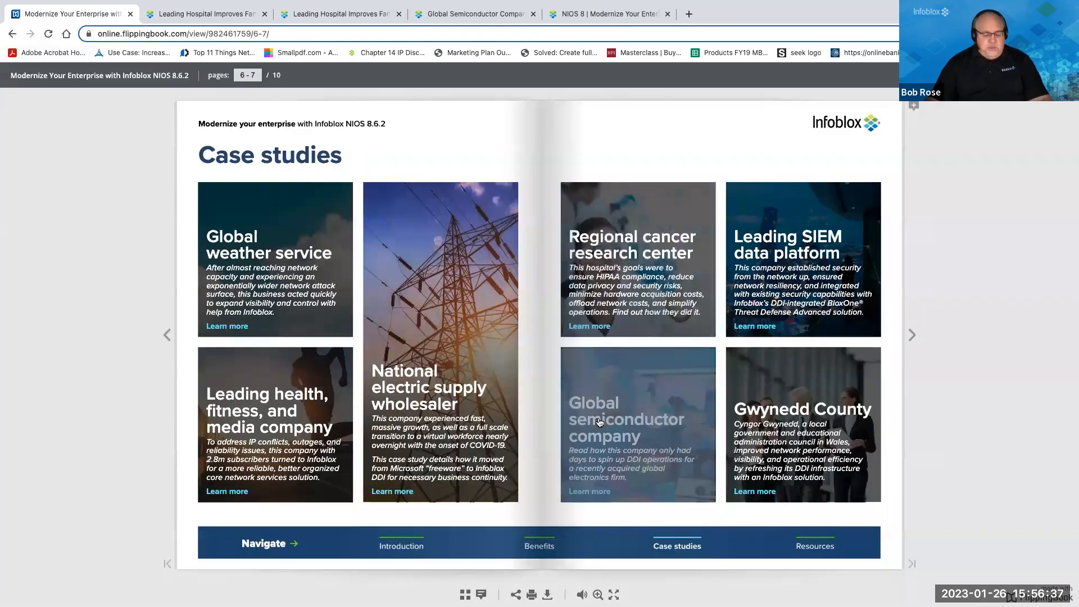
mouse_move(599, 422)
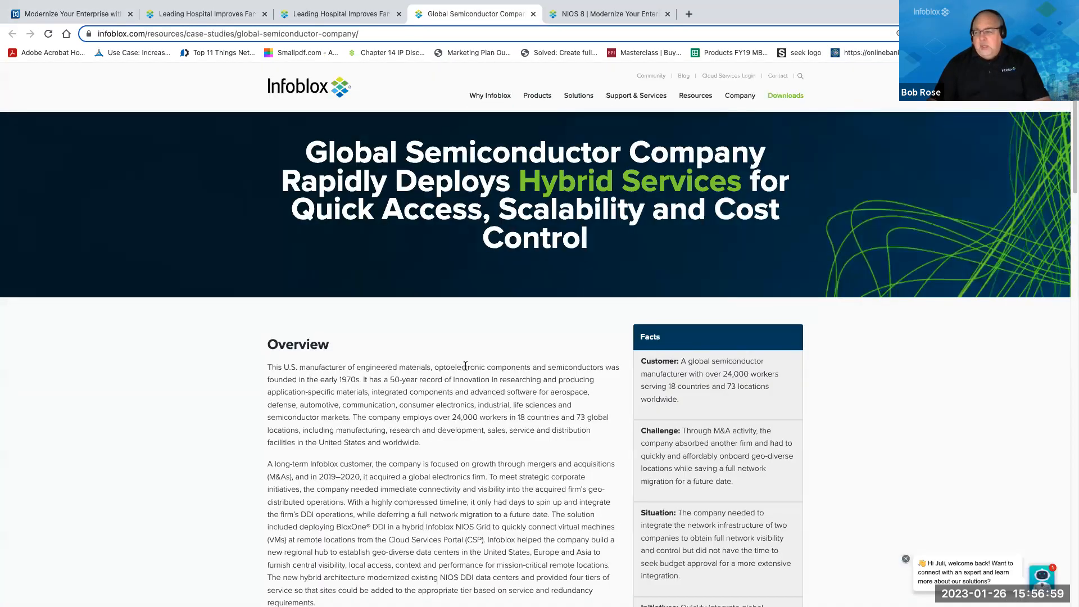
- Scroll the Global Semiconductor Company case study down to its Challenges section
scroll("down", 3)
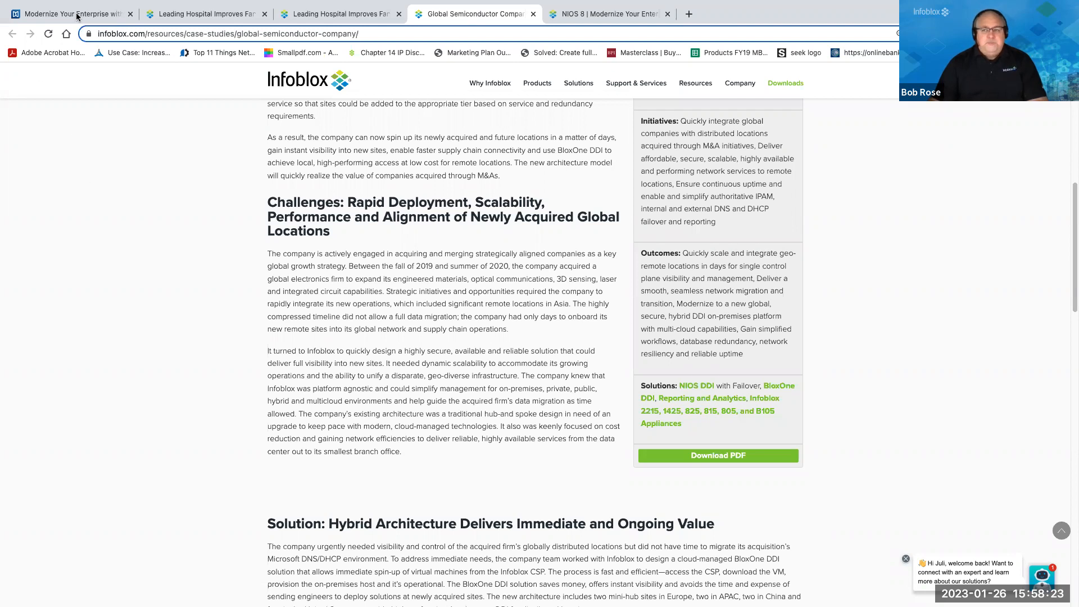
- Return to the brochure tab showing the Case studies spread, pages 6–7
left_click(69, 13)
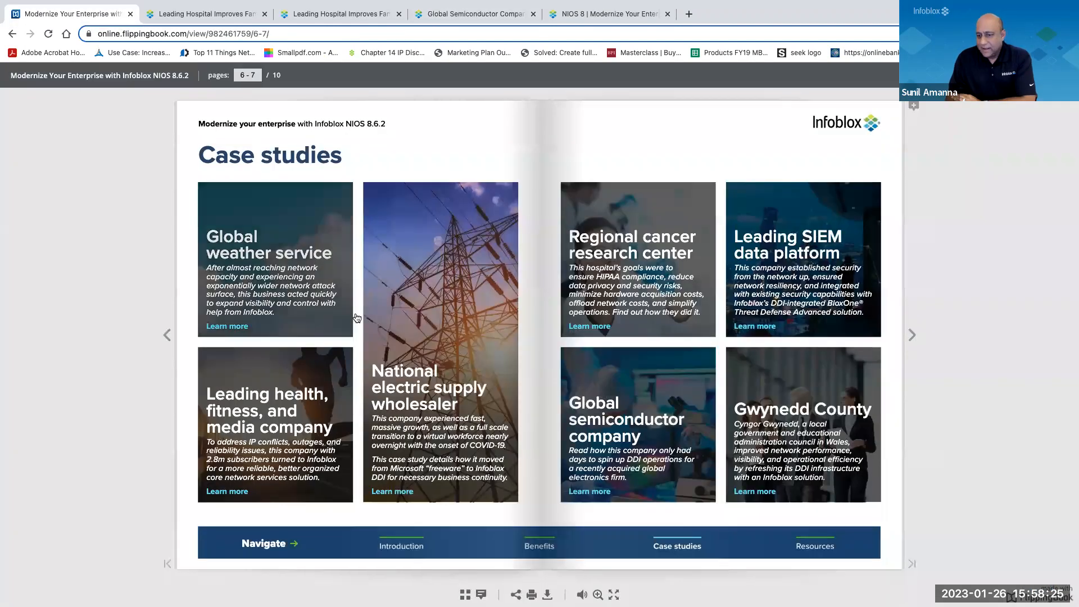
mouse_move(890, 343)
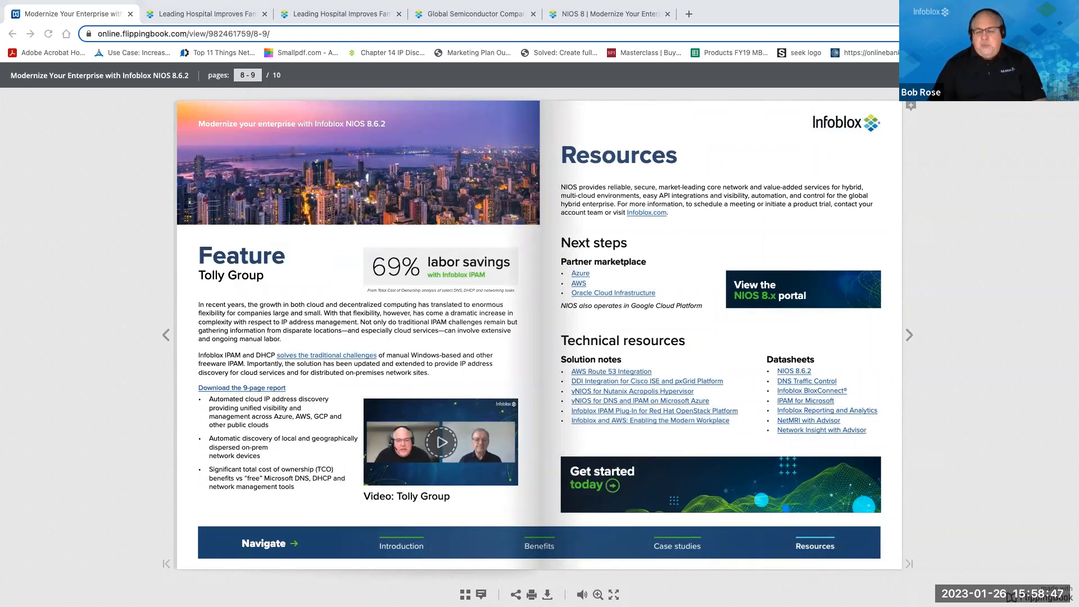
mouse_move(232, 473)
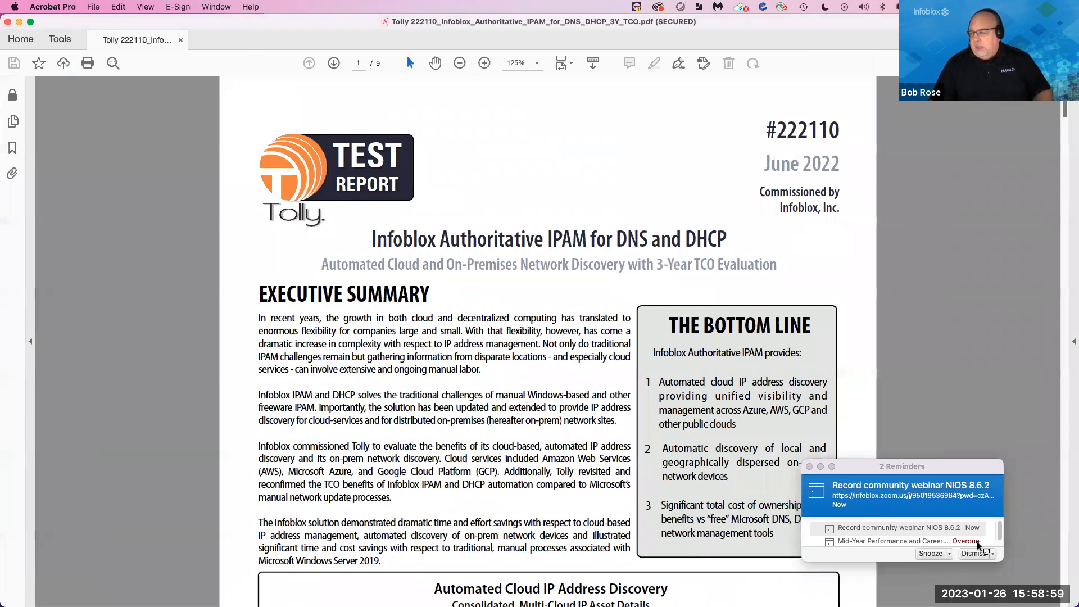
- Dismiss the meeting reminders pop-up and scroll the Tolly IPAM report down to Figure 1
left_click(973, 553)
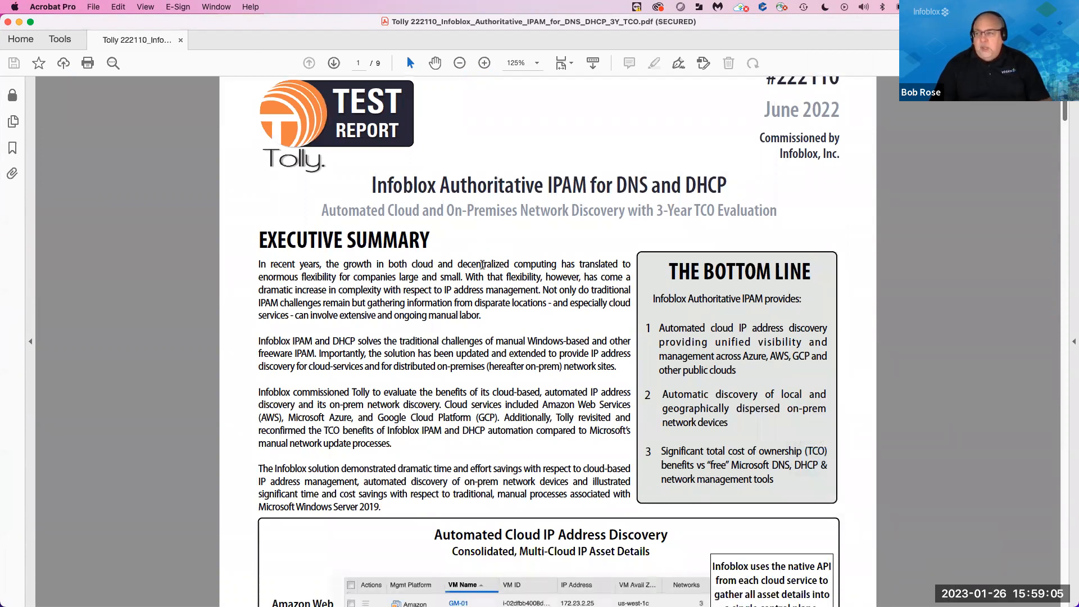
scroll("down", 3)
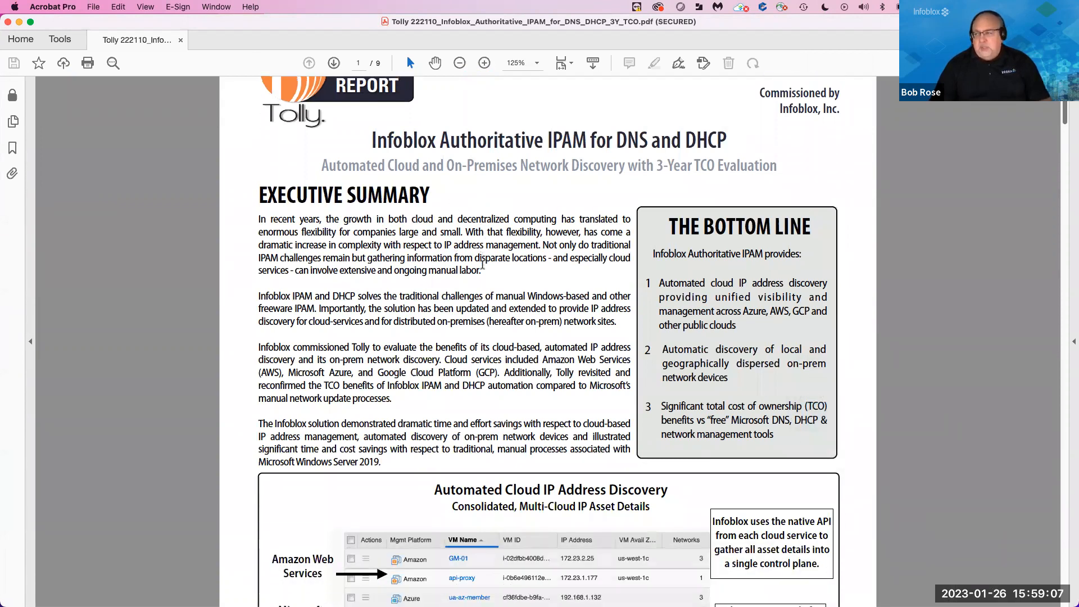
scroll("down", 3)
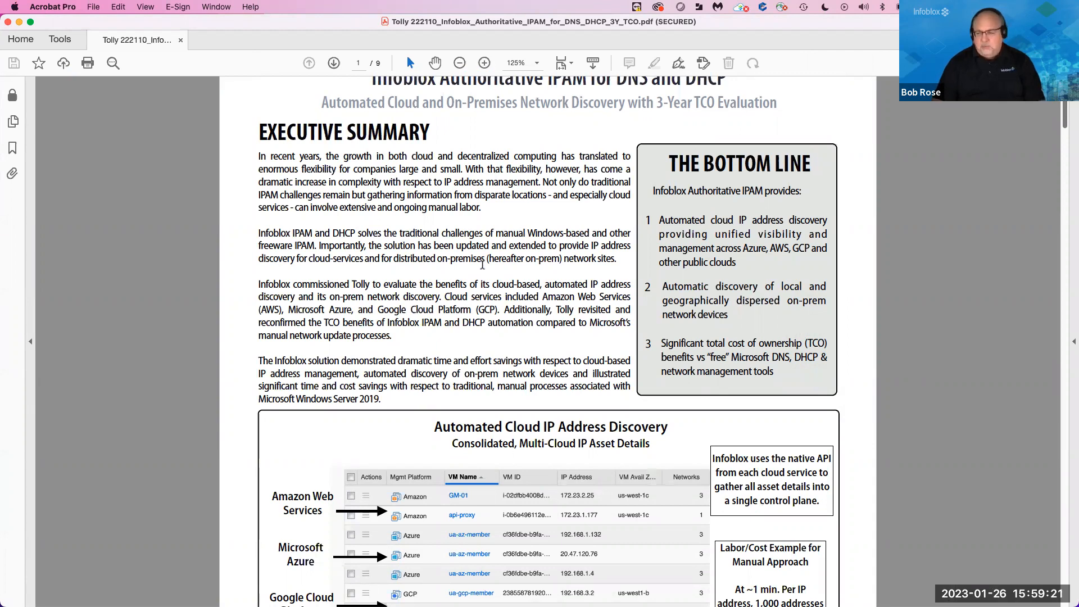
scroll("down", 3)
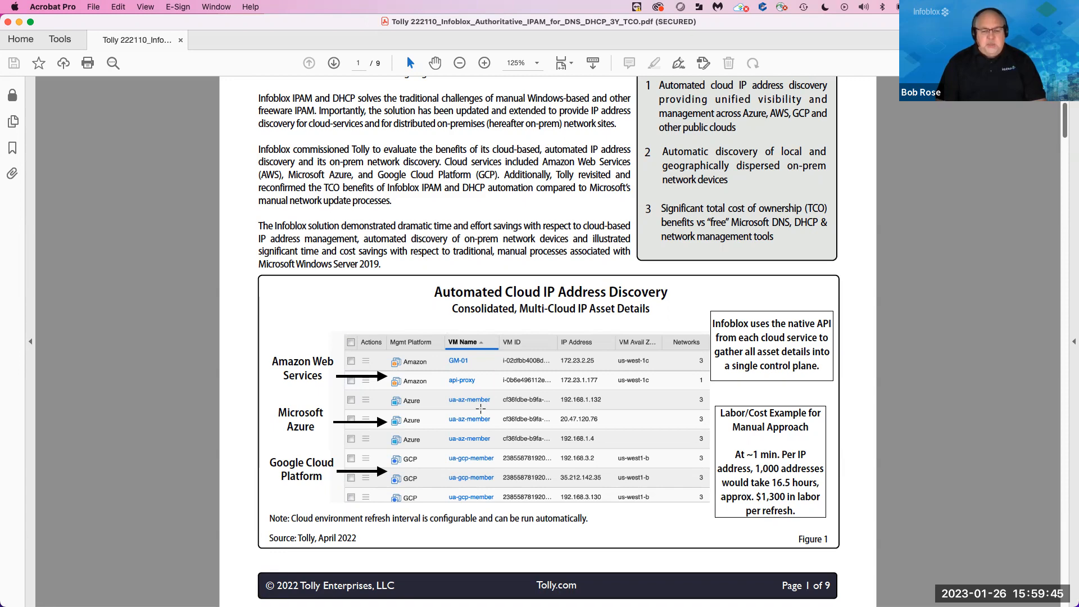
scroll("down", 3)
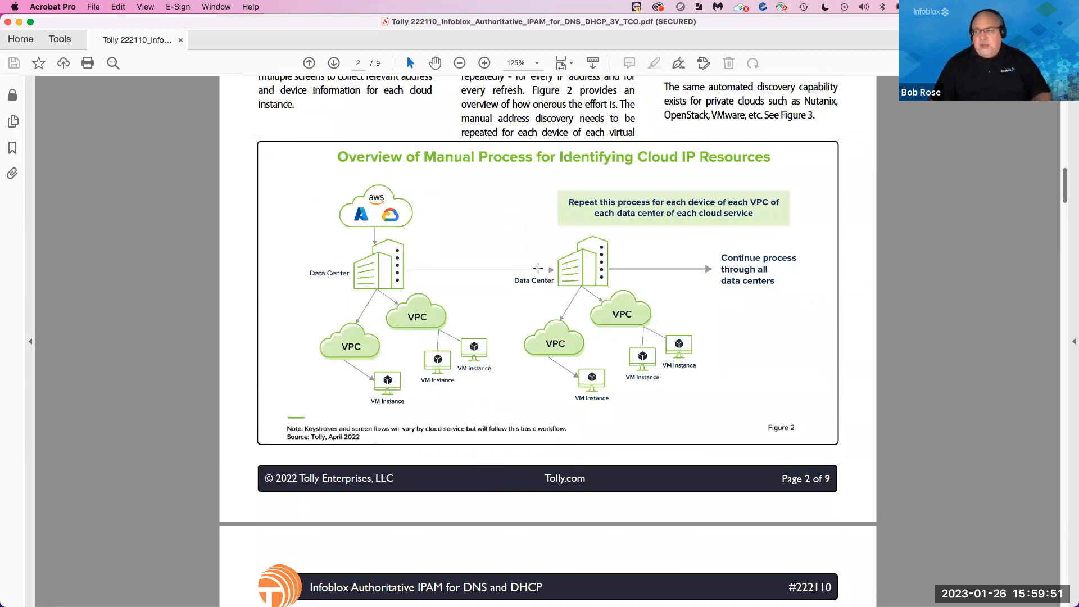
mouse_move(432, 249)
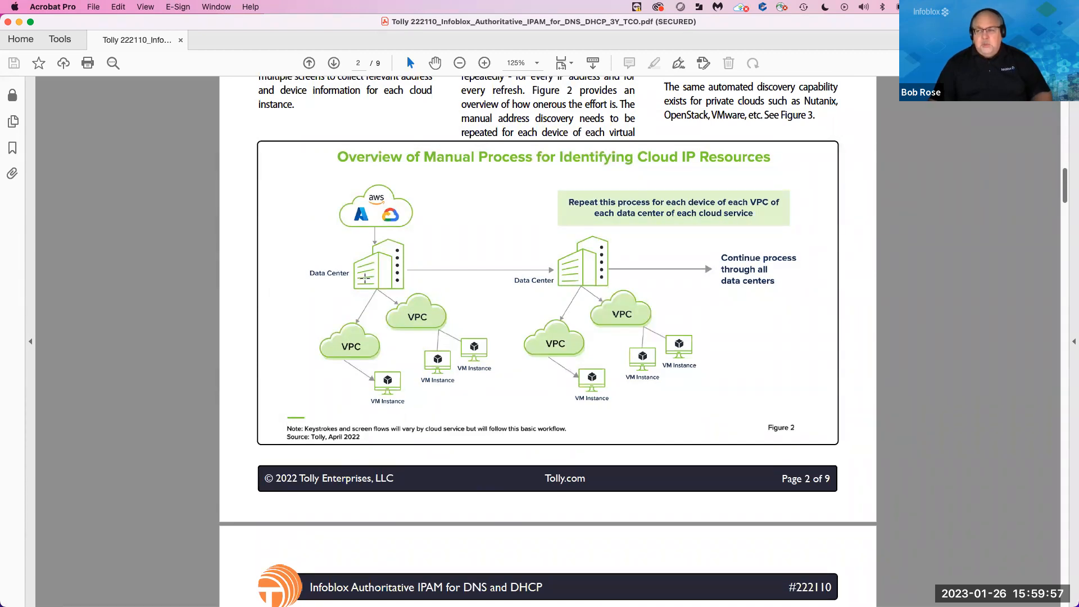
mouse_move(353, 337)
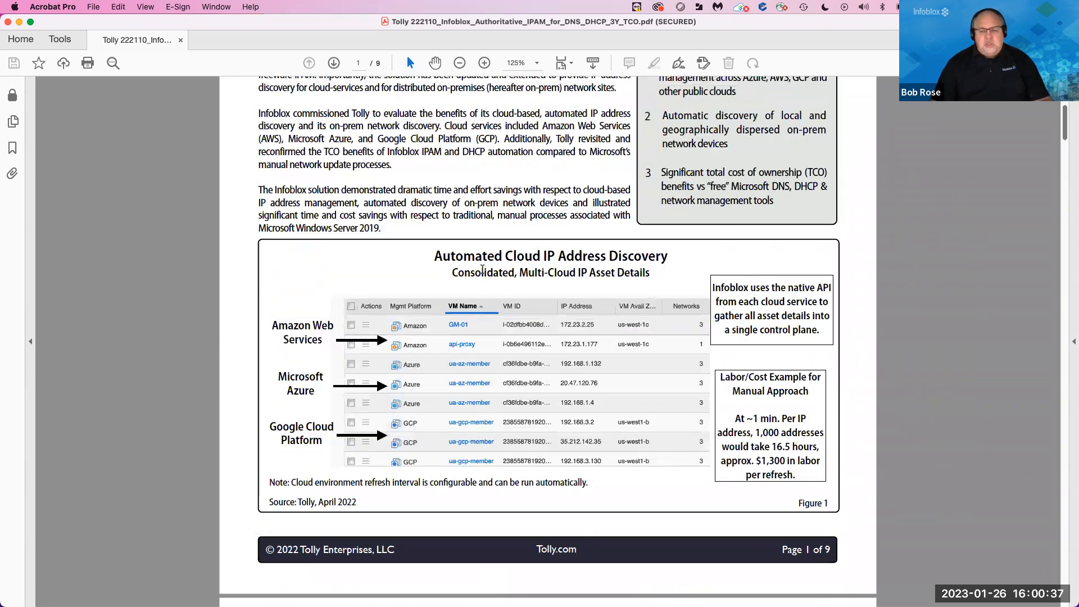
mouse_move(491, 291)
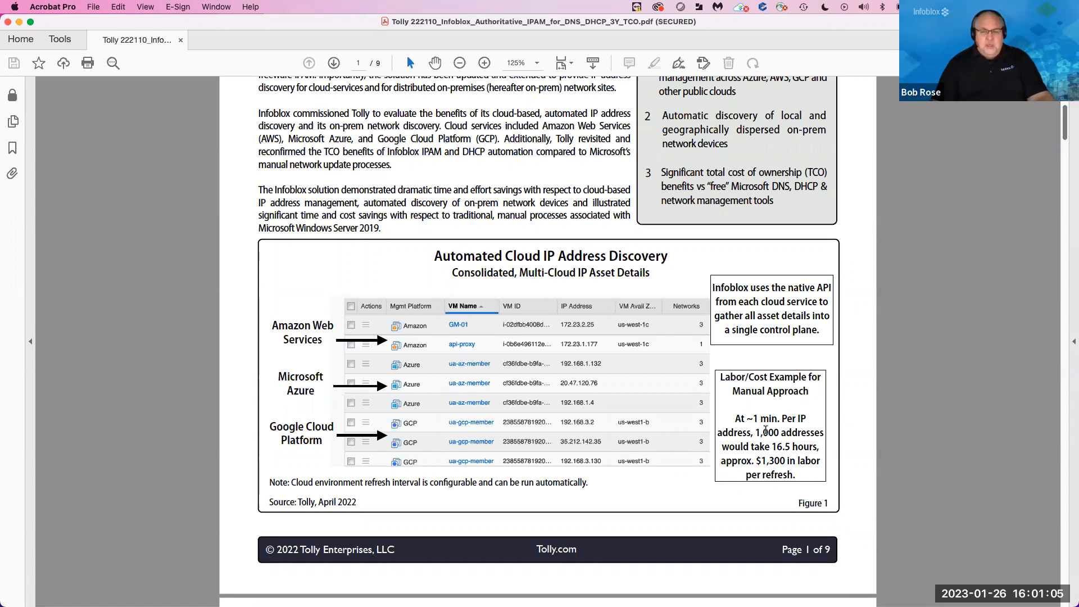
mouse_move(720, 347)
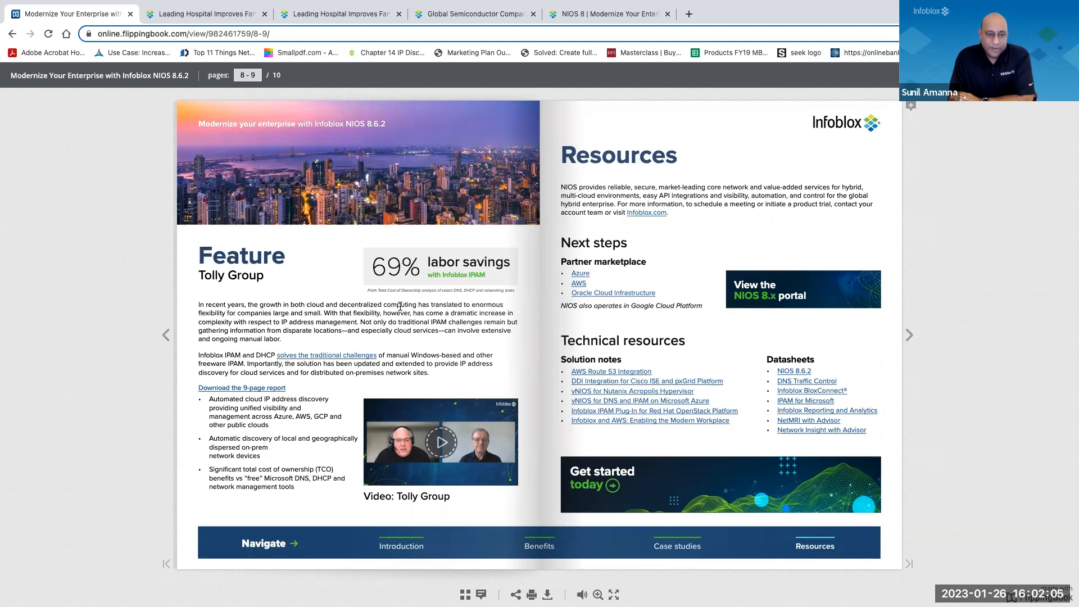
mouse_move(8, 264)
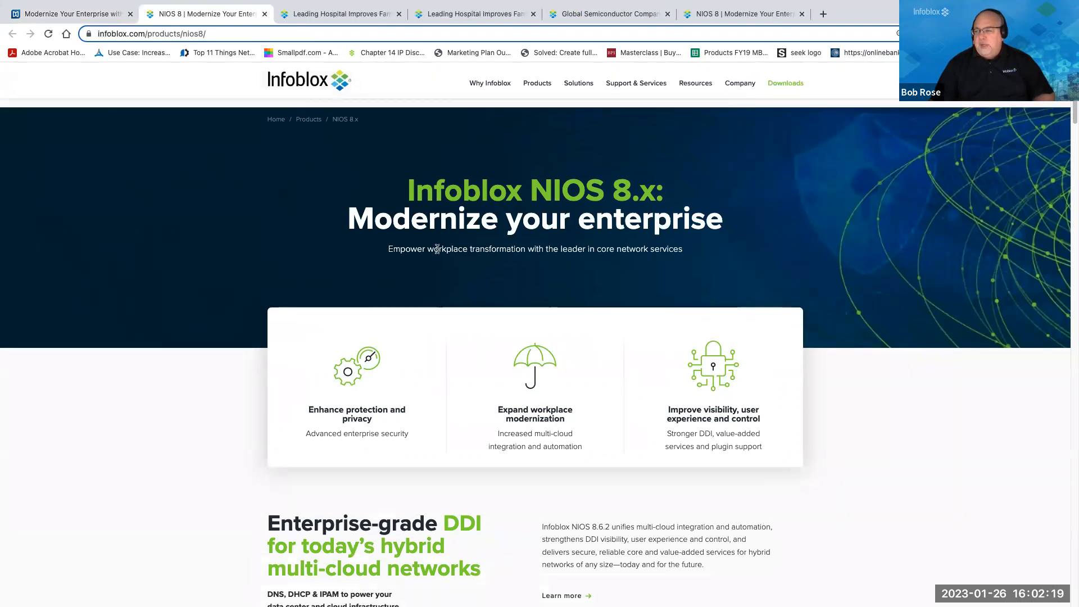
- Scroll the NIOS 8 page through key capabilities and feature tiles to the Global Weather Service testimonial
scroll("down", 3)
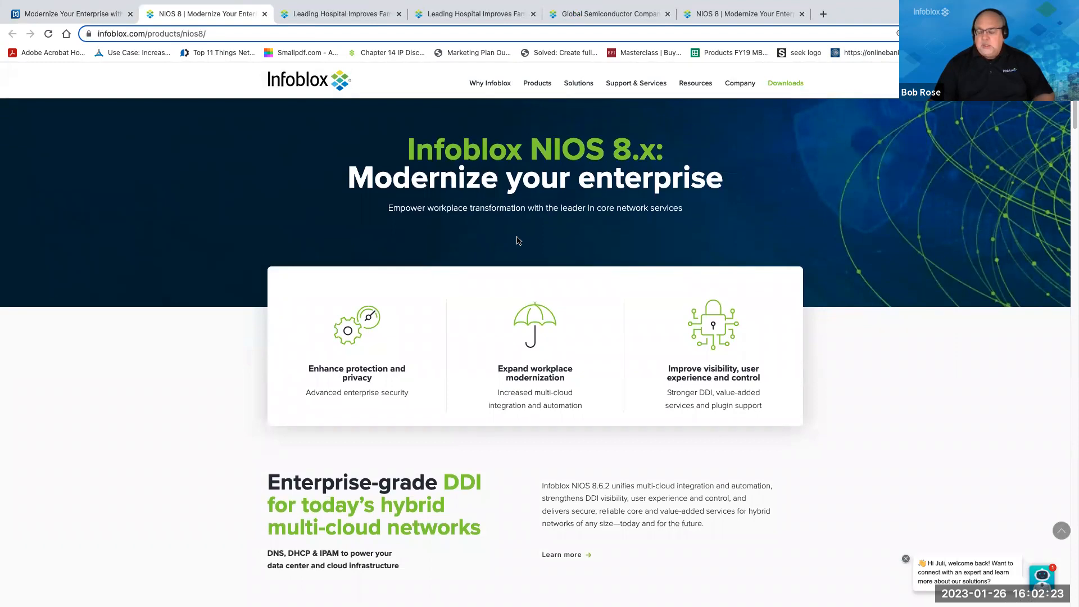
mouse_move(485, 249)
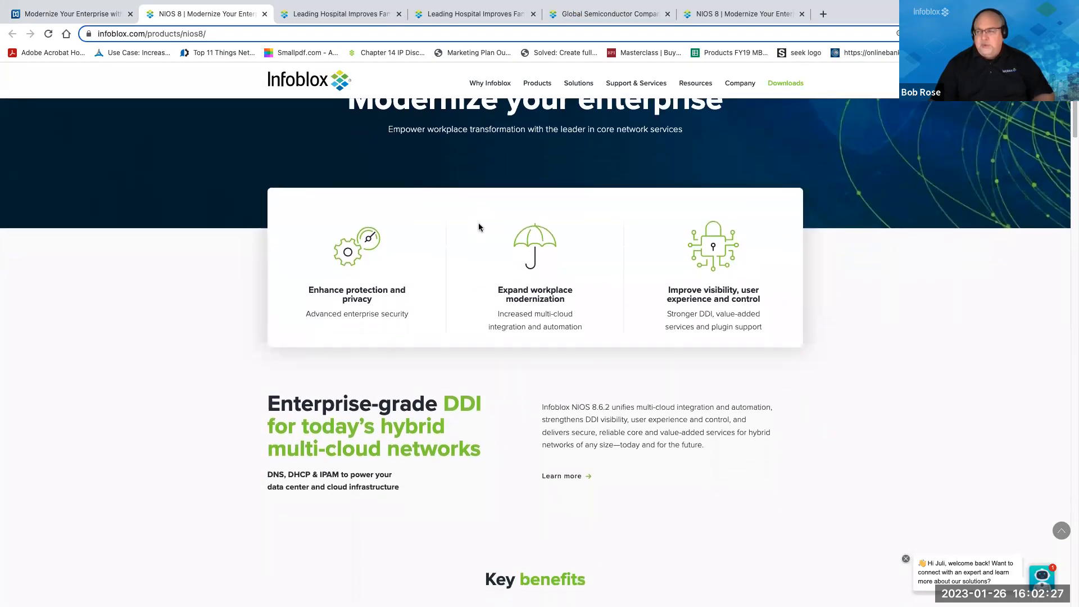
scroll("down", 3)
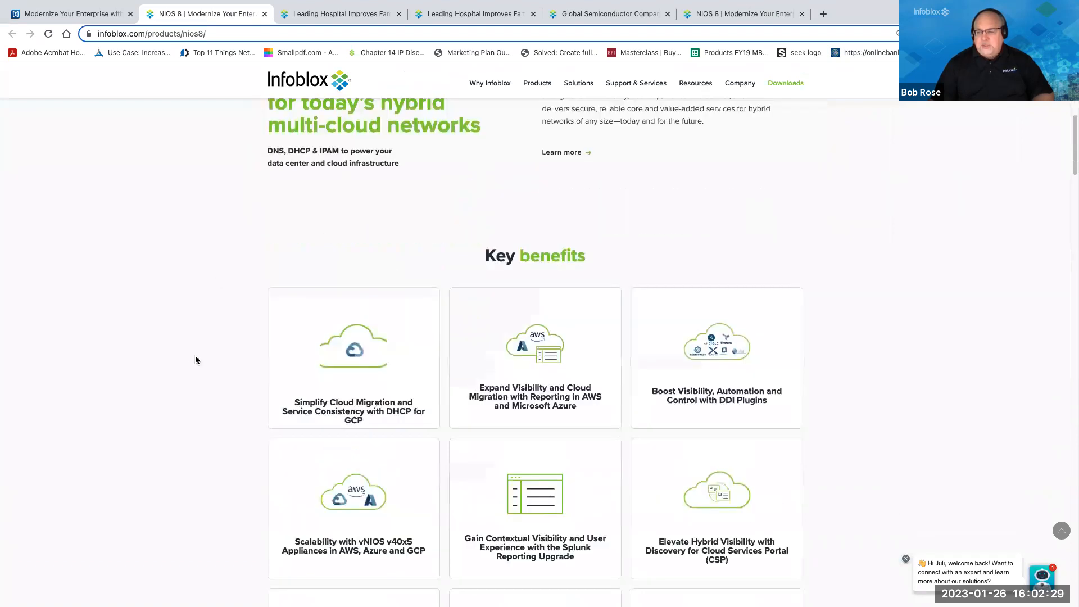
scroll("down", 3)
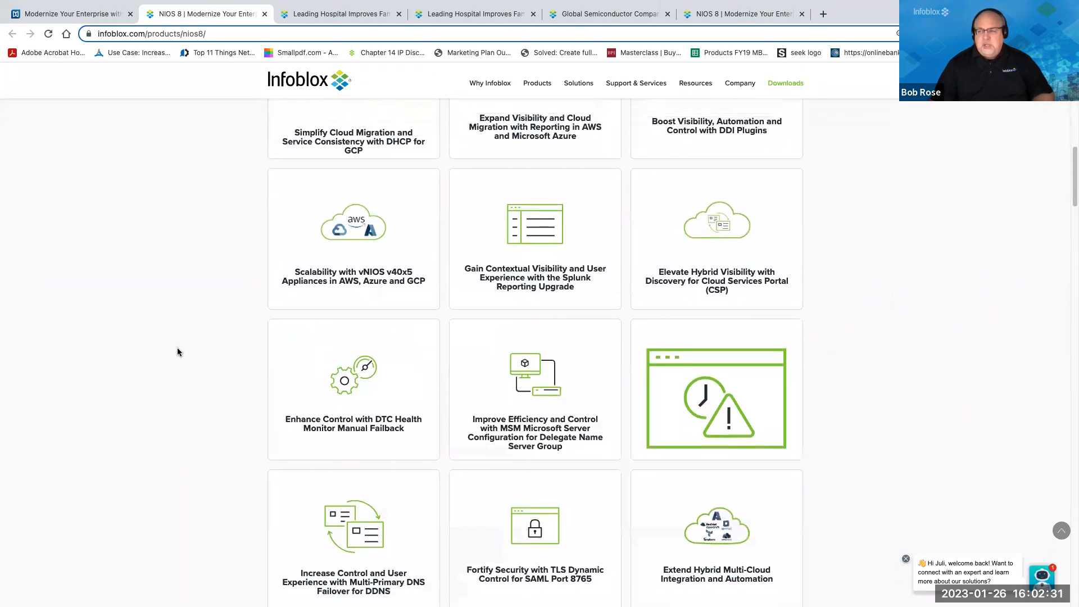
scroll("down", 3)
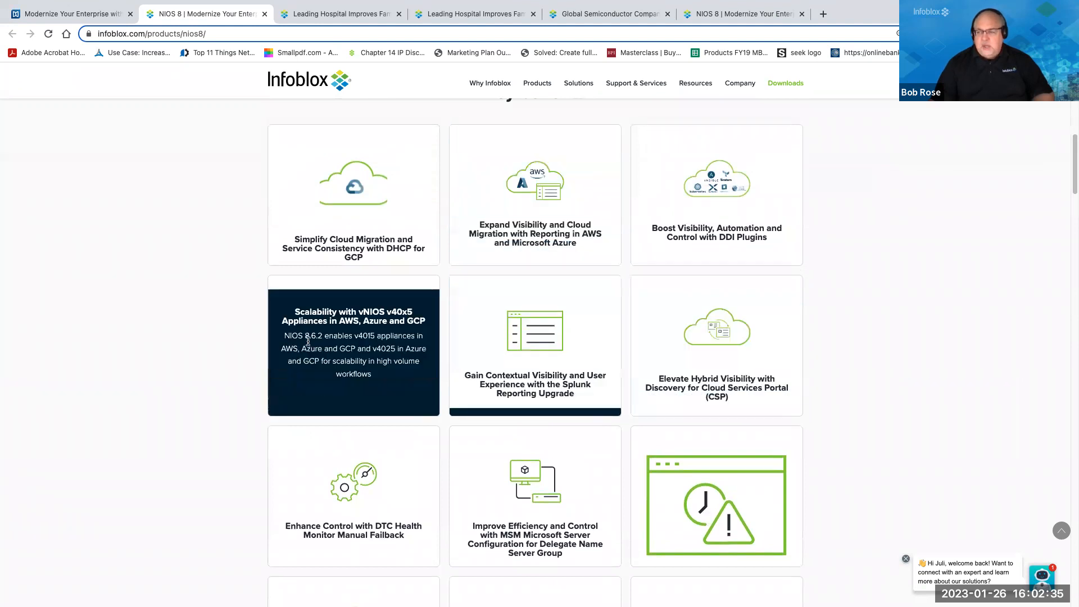
scroll("down", 3)
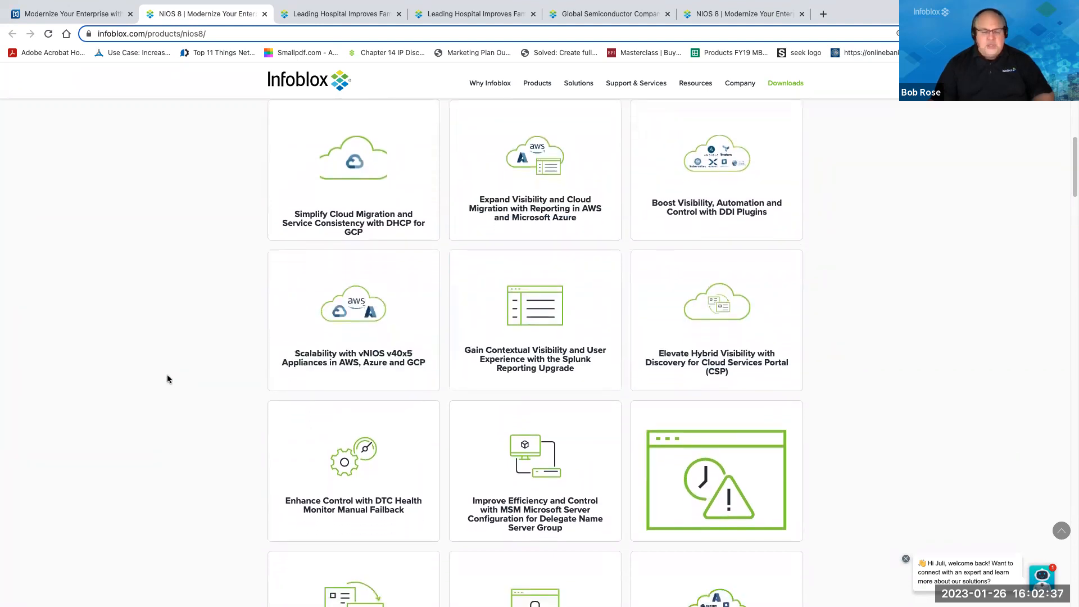
scroll("down", 3)
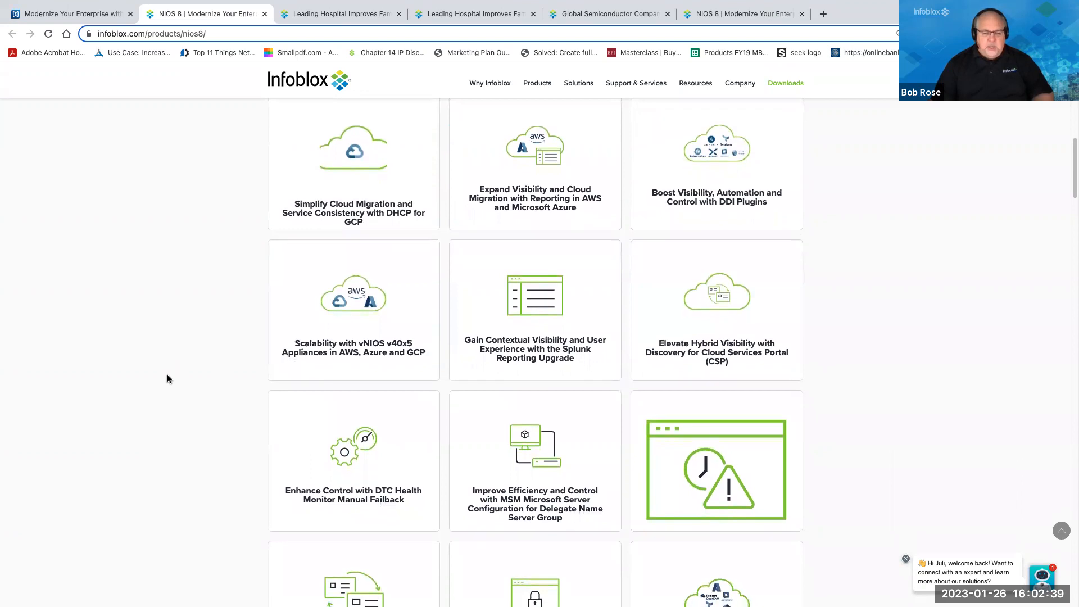
scroll("down", 3)
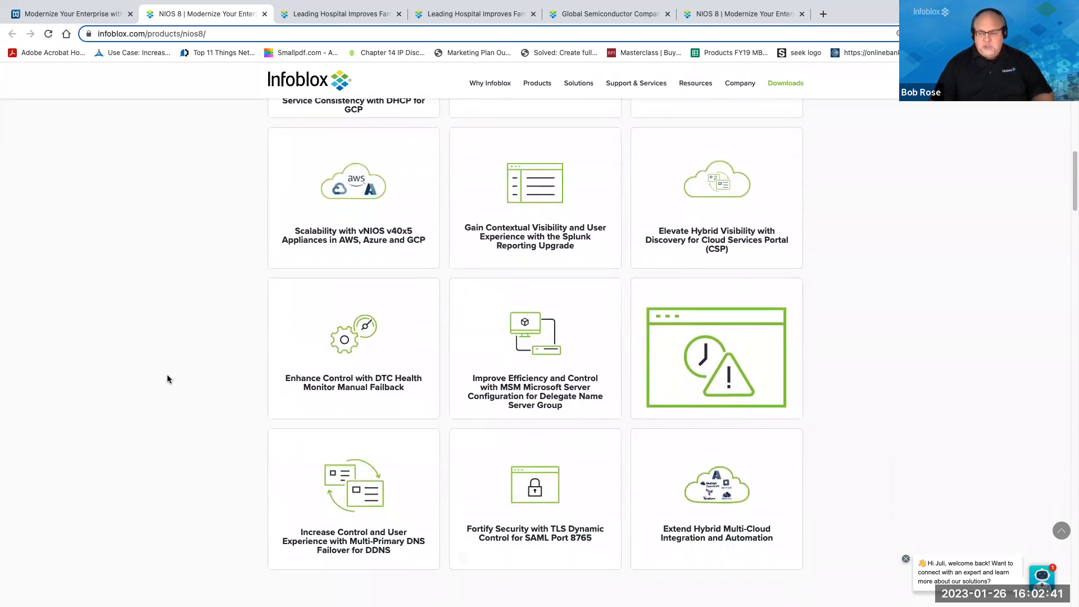
scroll("down", 3)
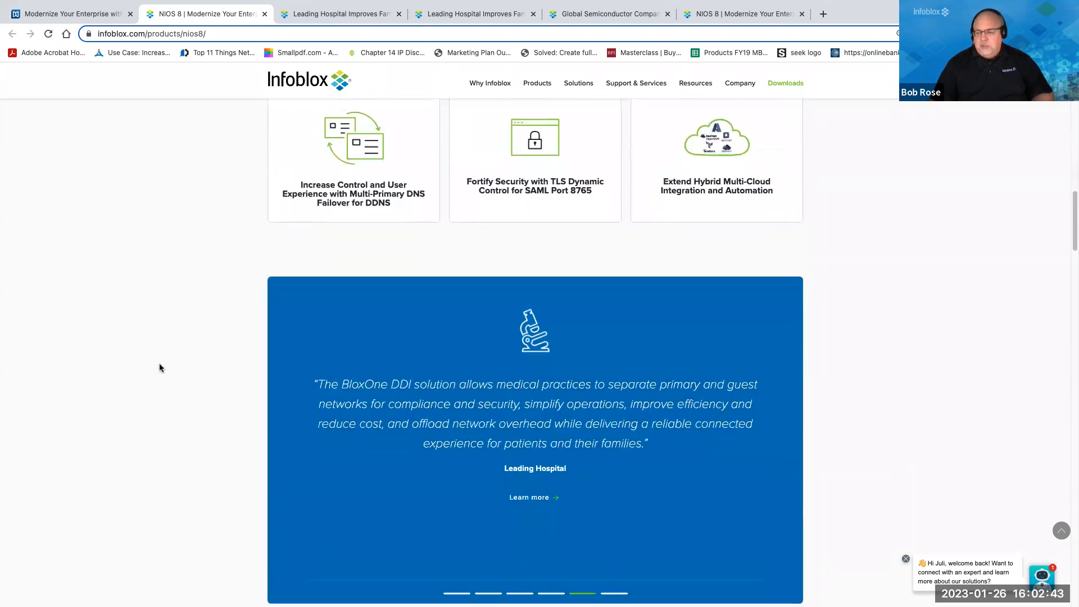
scroll("down", 3)
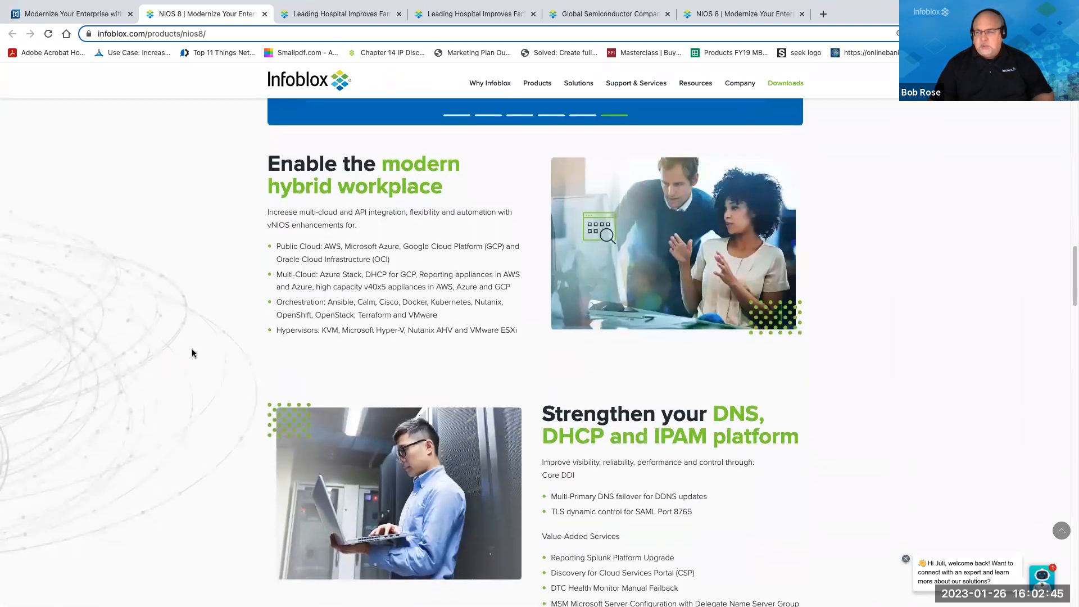
mouse_move(369, 242)
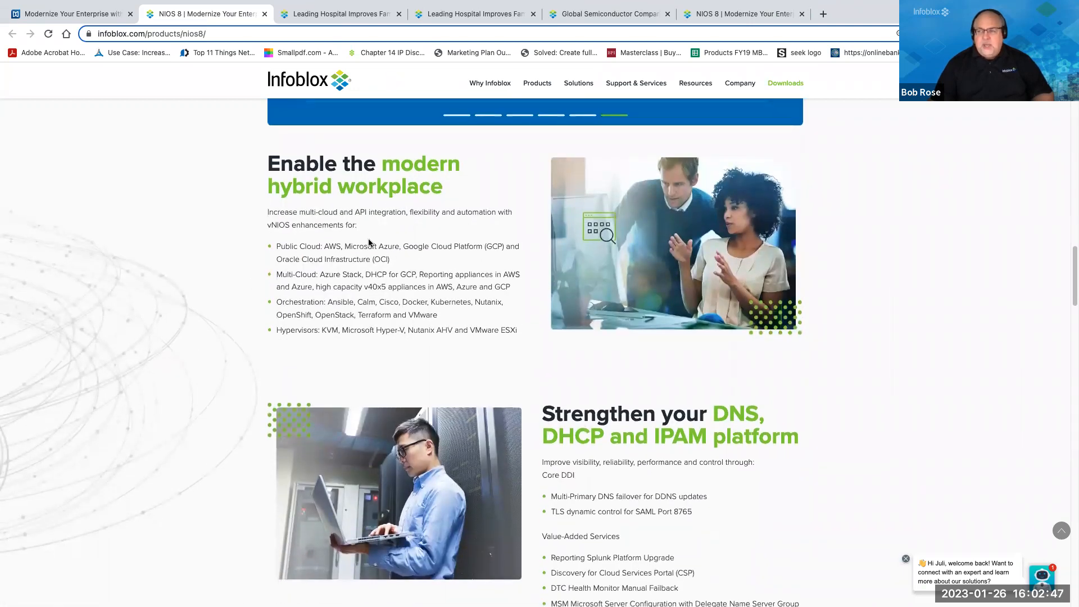
scroll("down", 3)
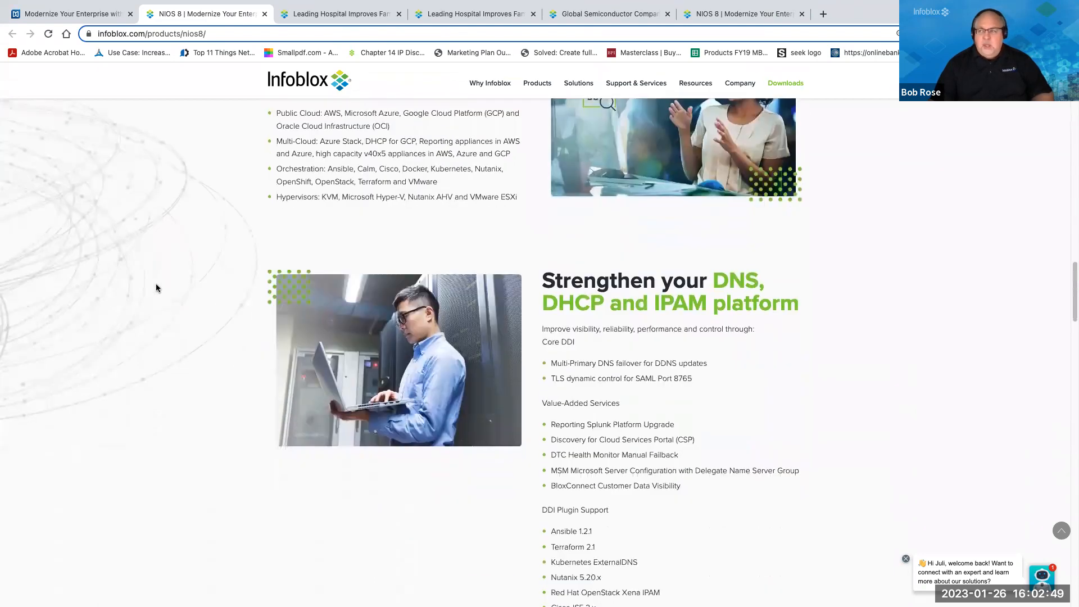
scroll("down", 3)
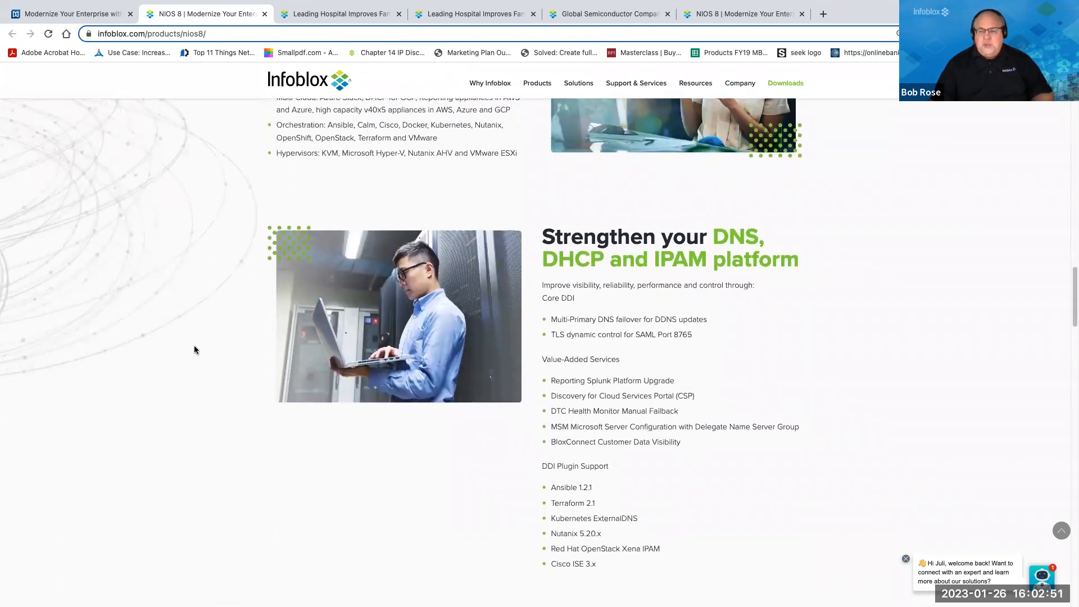
scroll("down", 3)
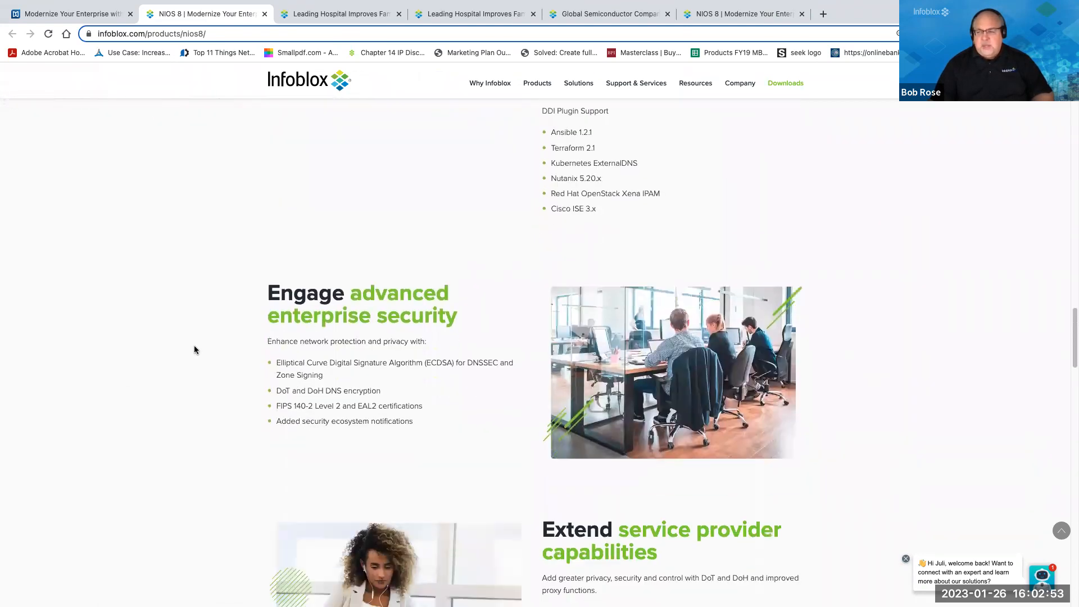
scroll("down", 3)
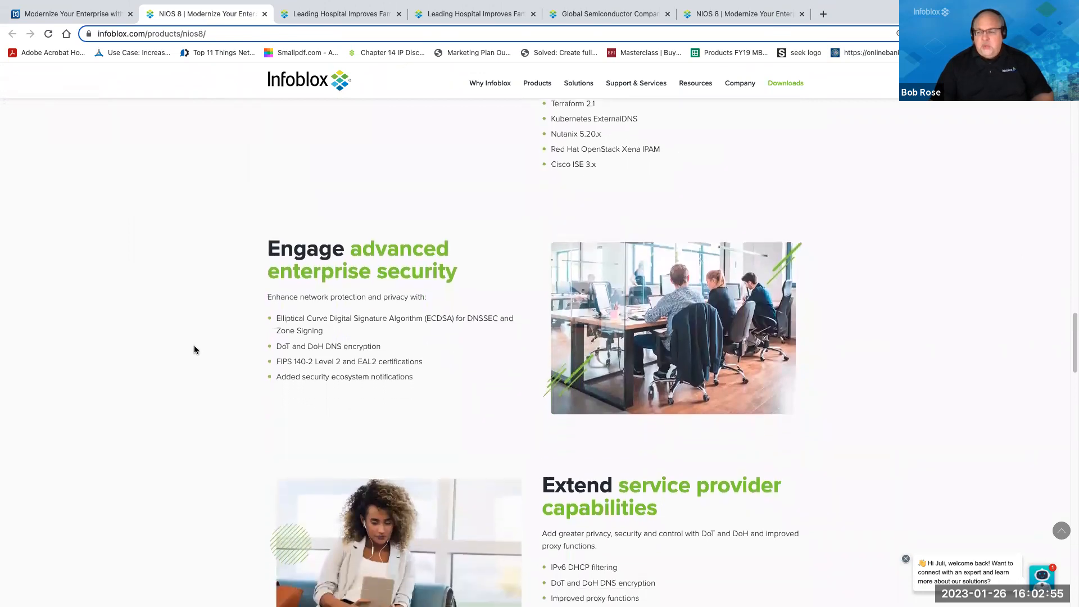
scroll("down", 3)
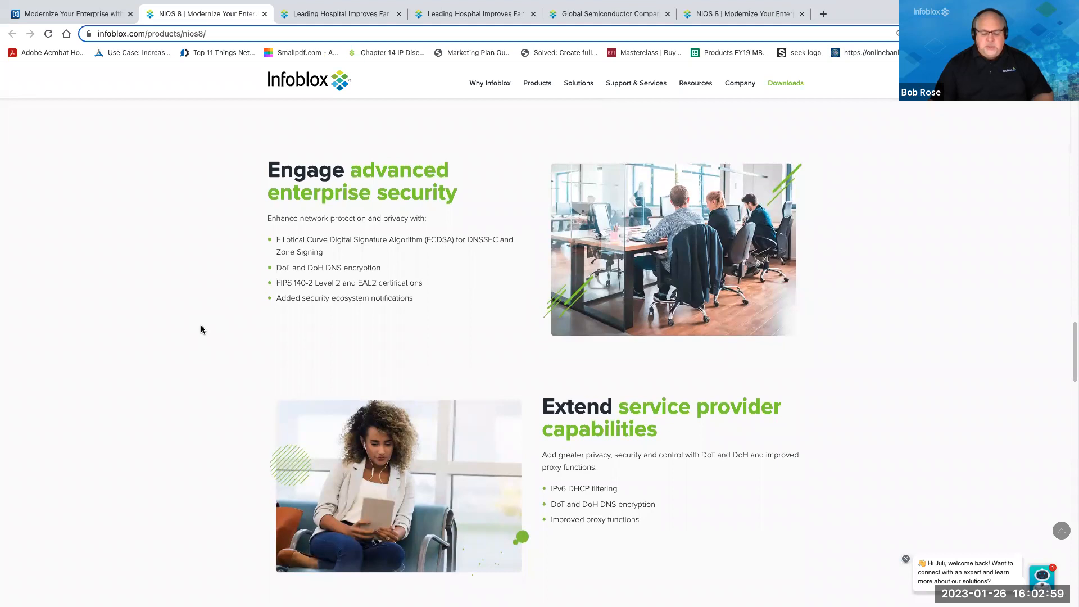
scroll("down", 3)
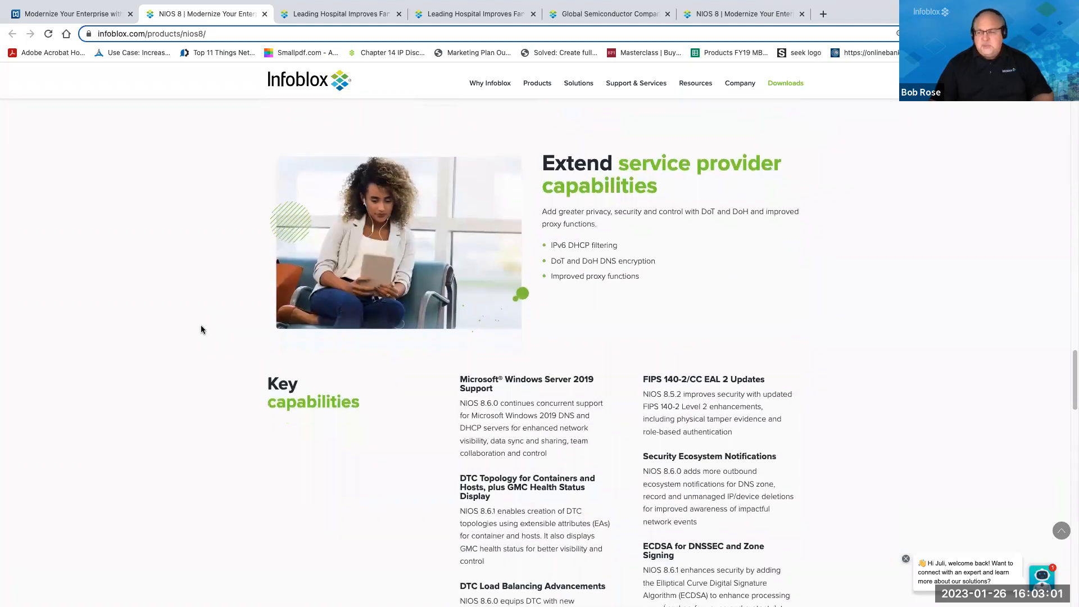
scroll("down", 3)
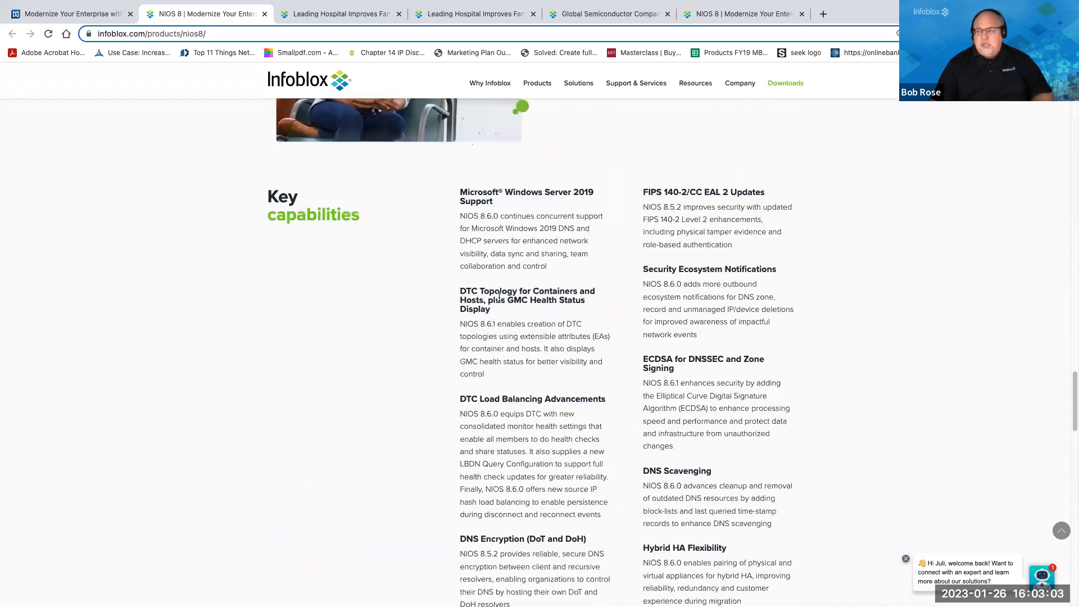
scroll("down", 3)
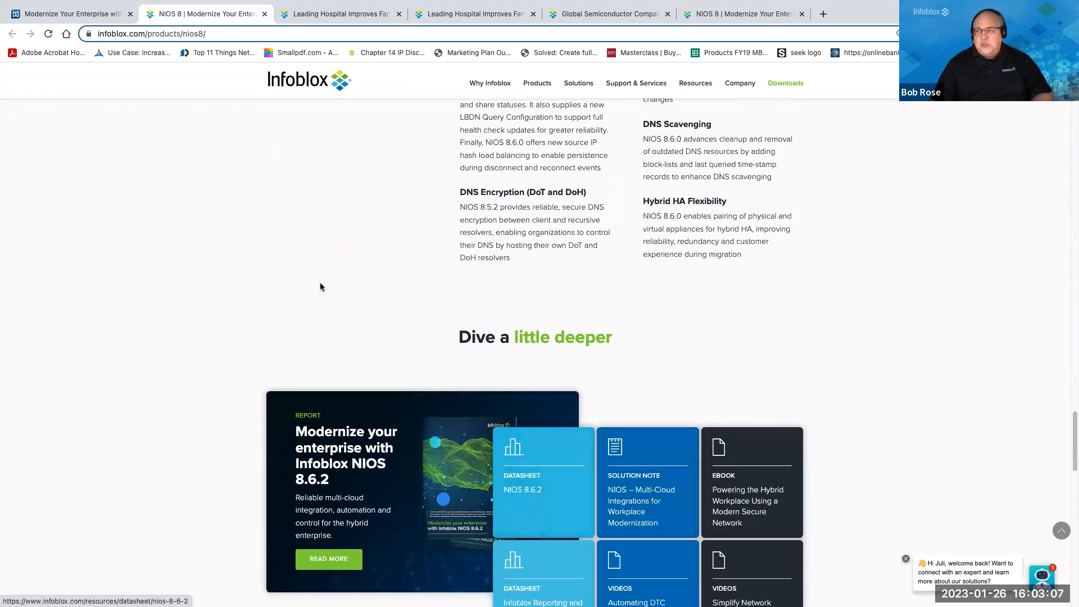
scroll("up", 3)
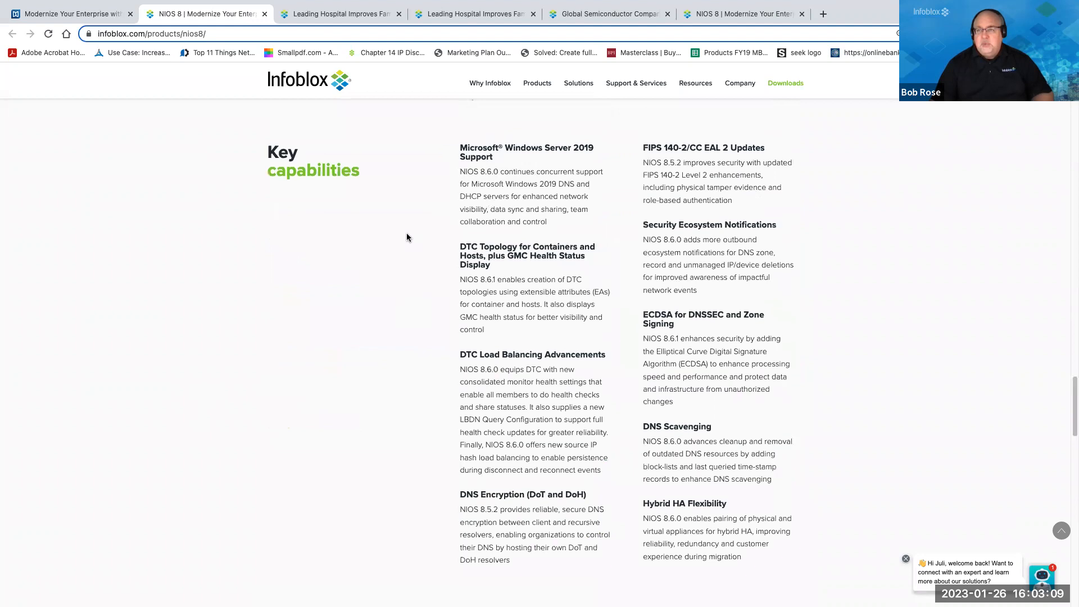
scroll("down", 3)
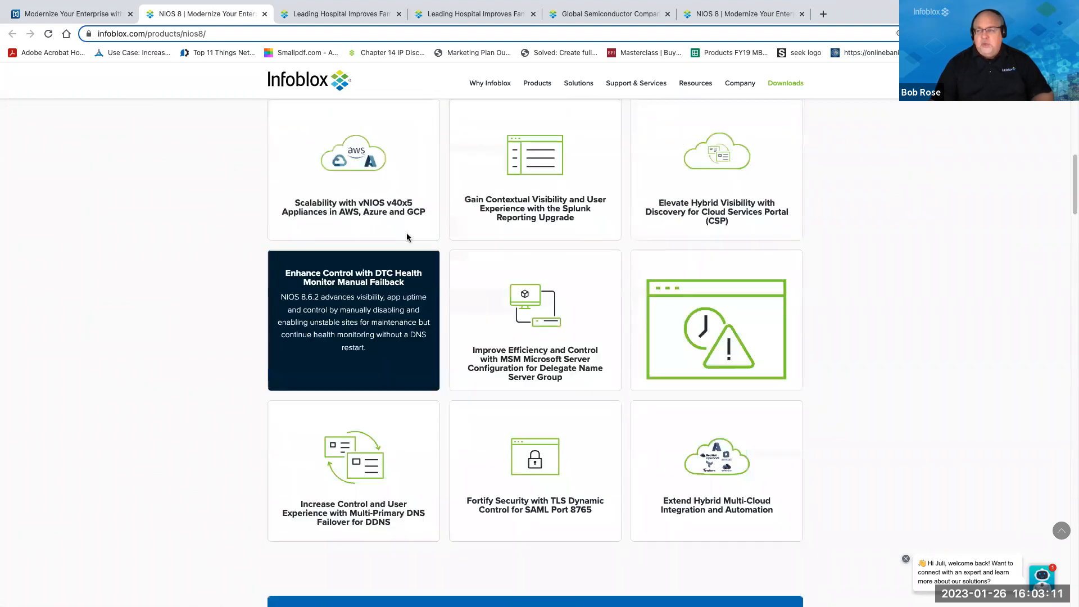
scroll("down", 3)
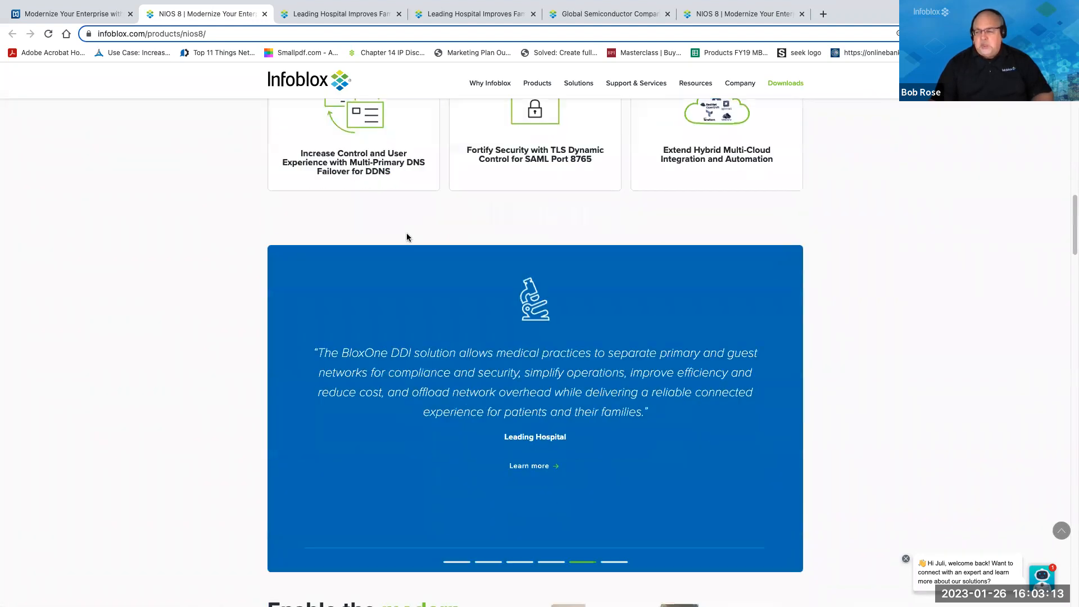
scroll("down", 3)
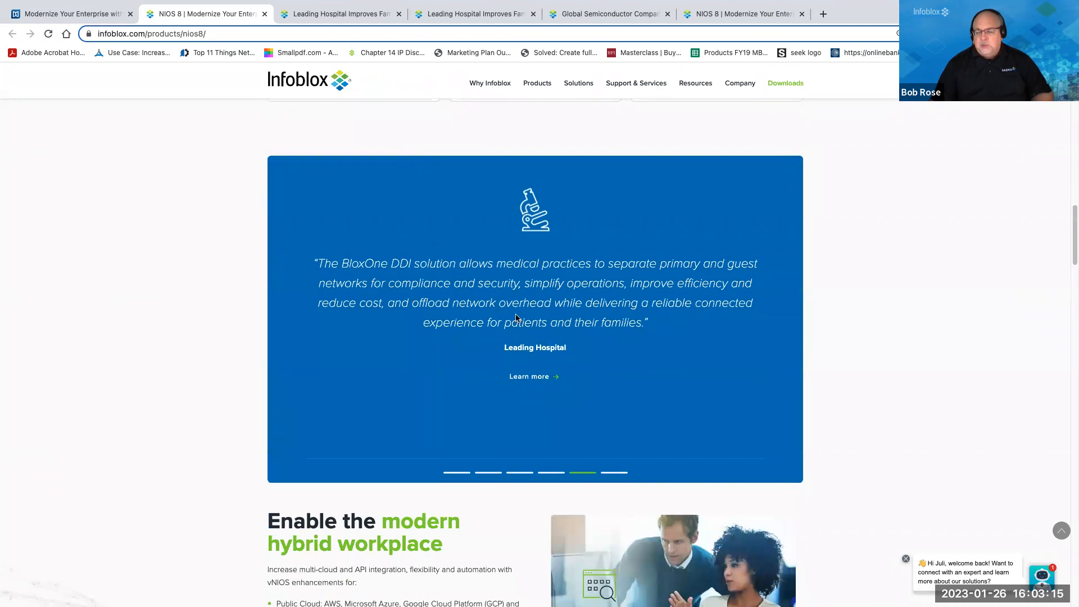
mouse_move(518, 359)
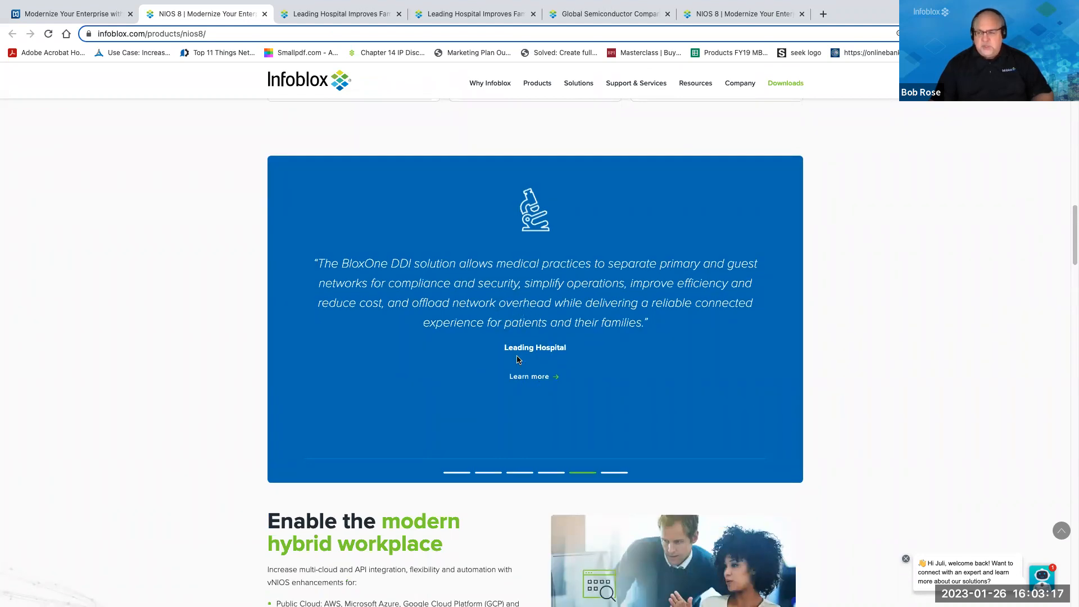
left_click(456, 472)
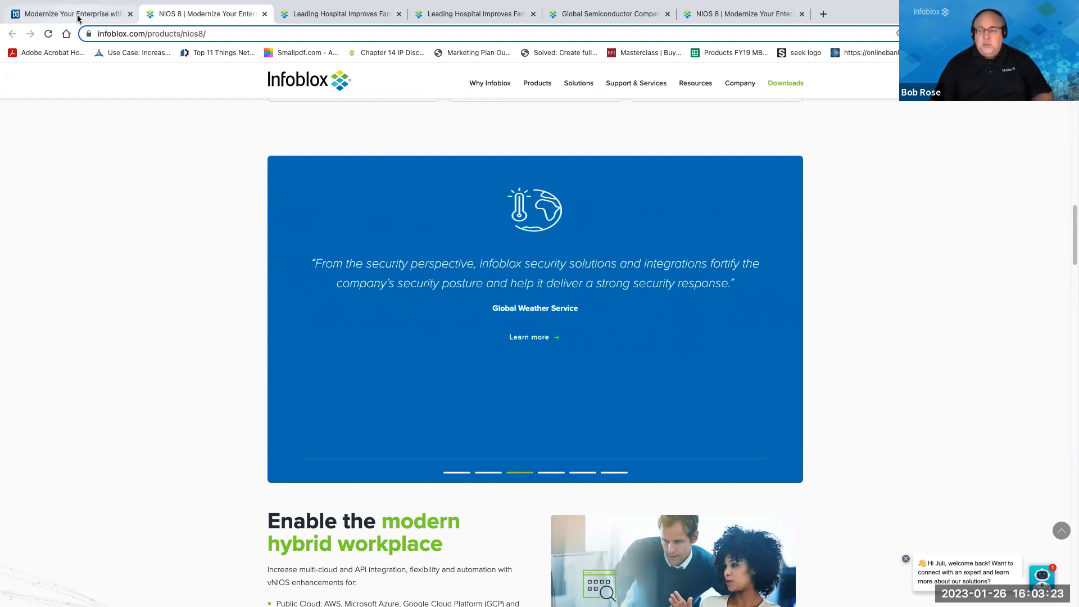
- Return to the brochure's Resources spread, pages 8–9, showing Next steps and Technical resources
left_click(66, 13)
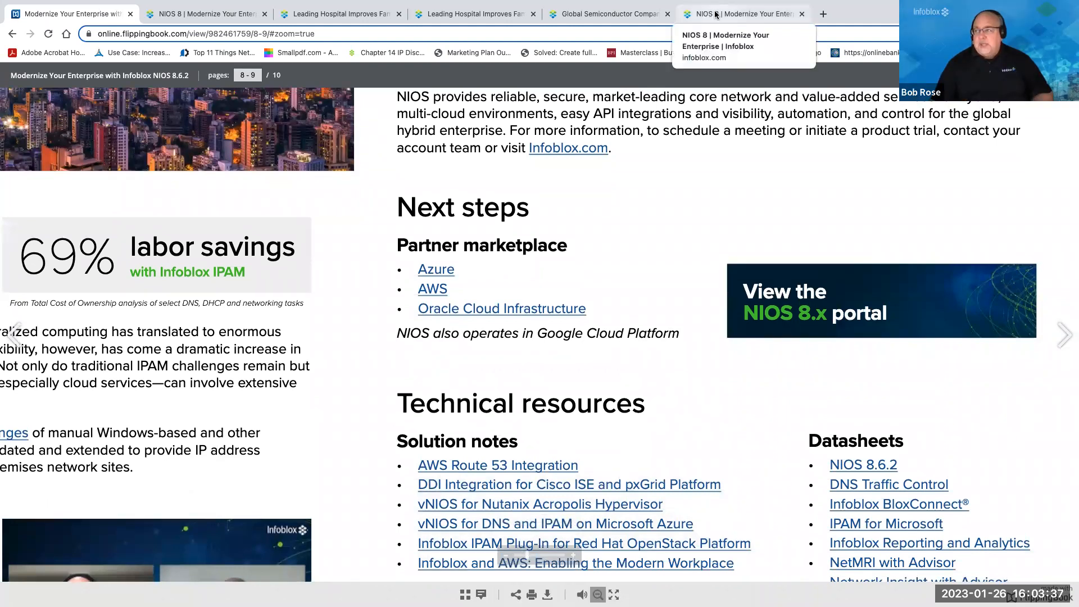
- Switch to the other NIOS 8 tab and view its 'Dive a little deeper' resources
left_click(742, 13)
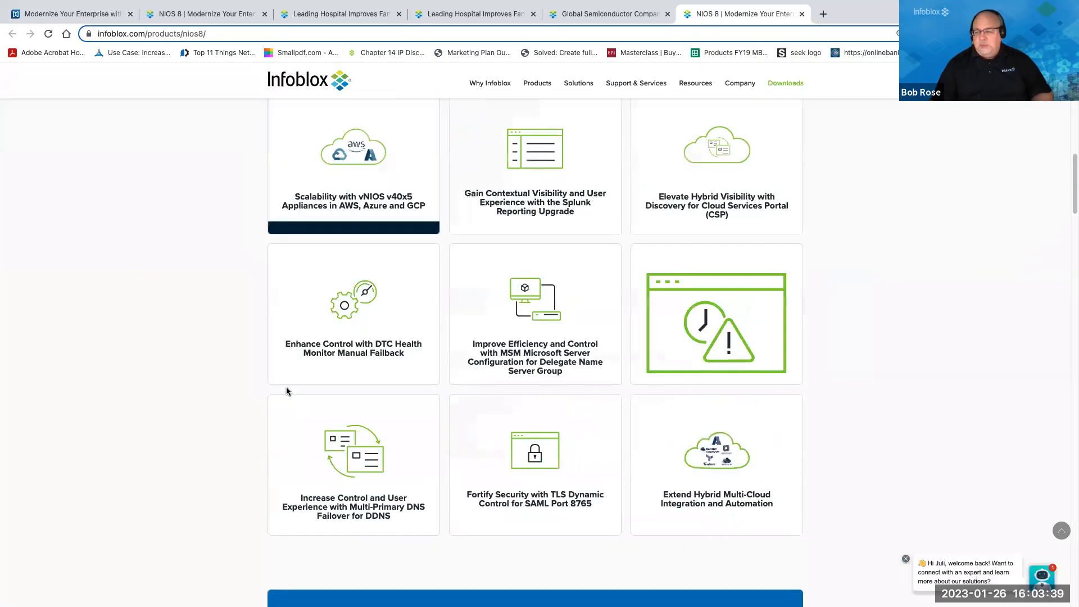
scroll("down", 3)
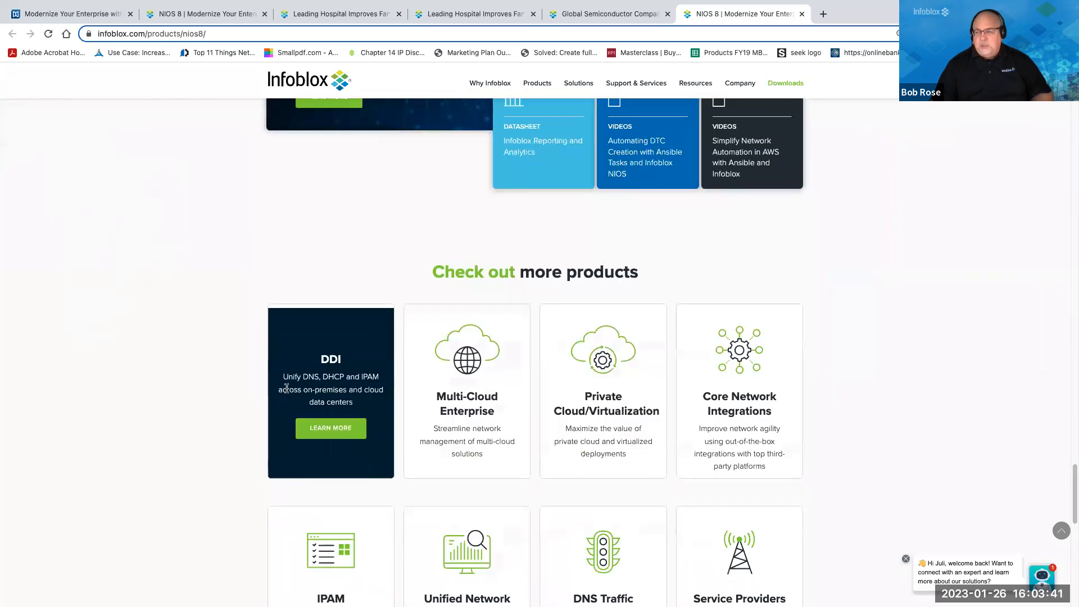
scroll("up", 3)
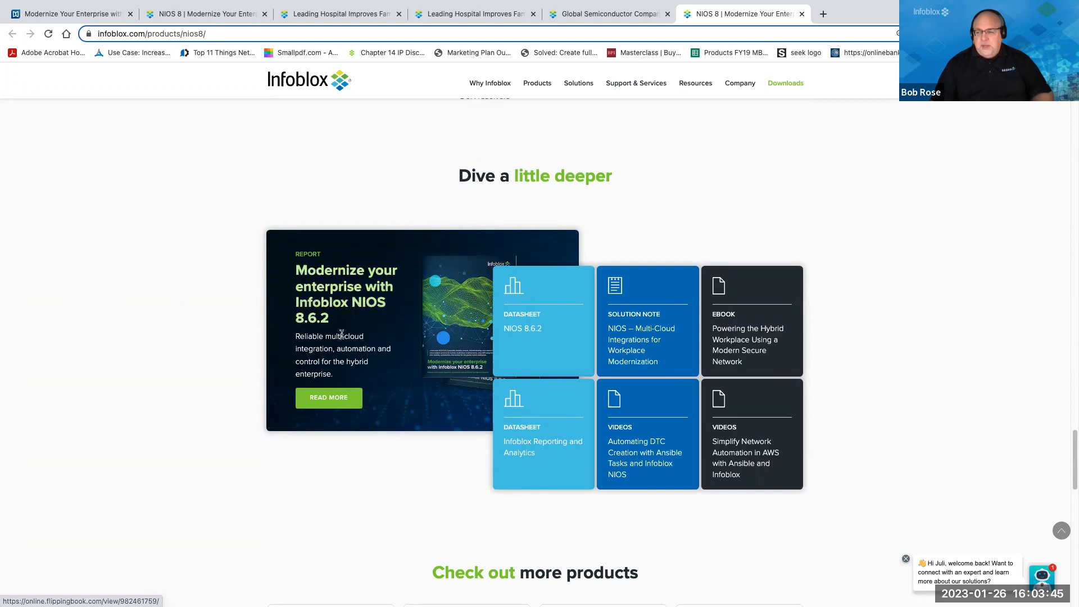
mouse_move(410, 337)
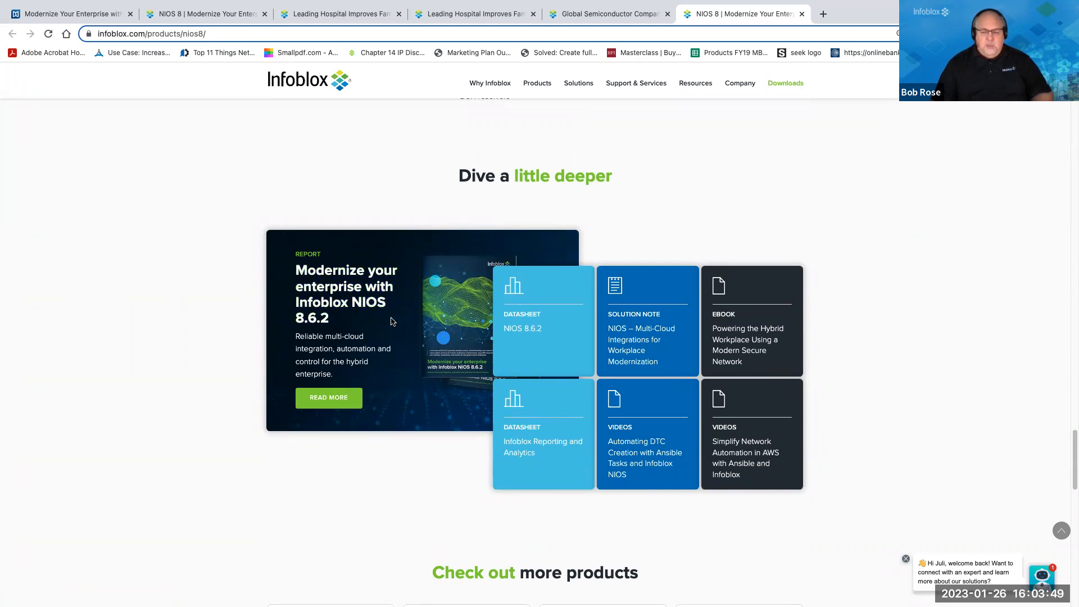
mouse_move(382, 307)
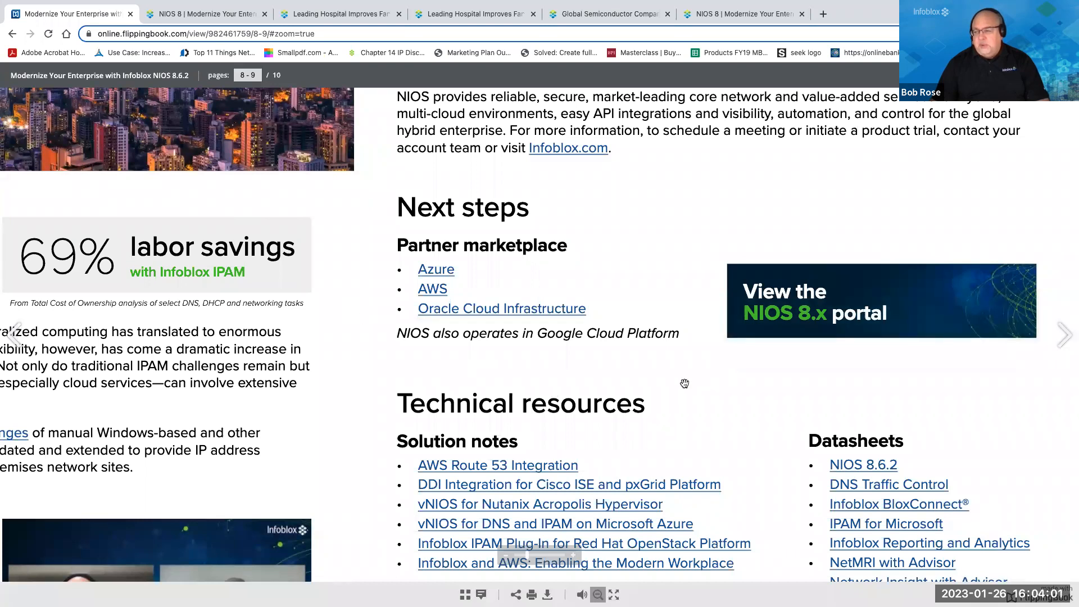
scroll("down", 3)
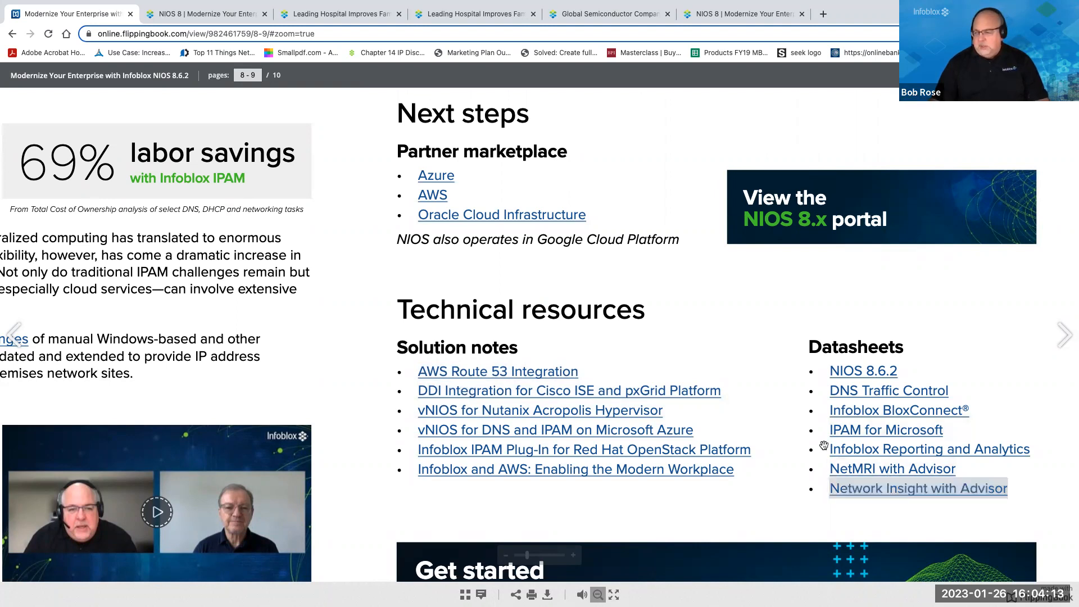
scroll("down", 3)
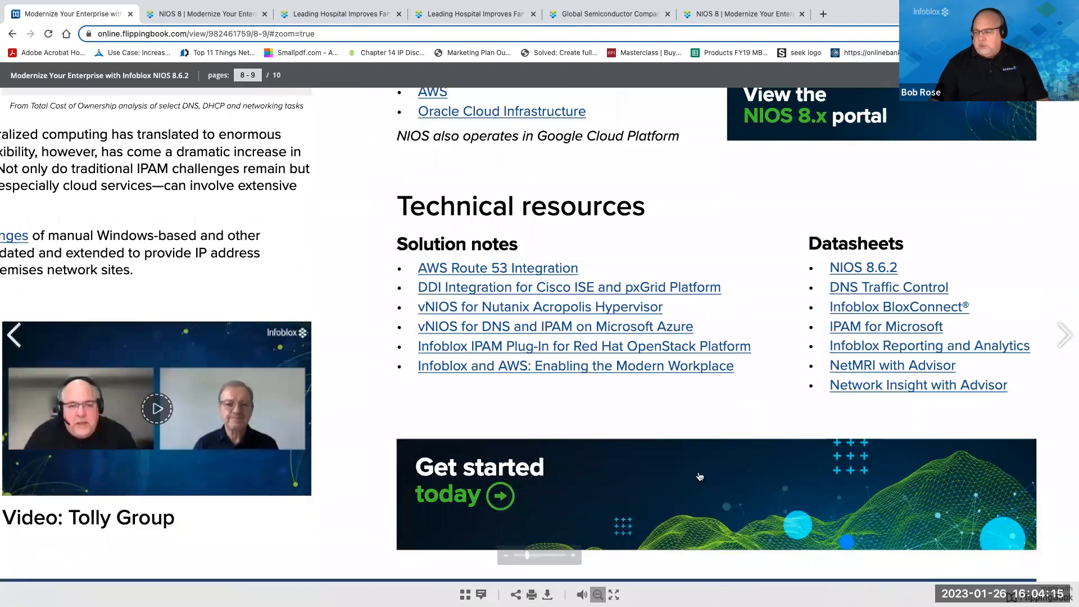
mouse_move(674, 500)
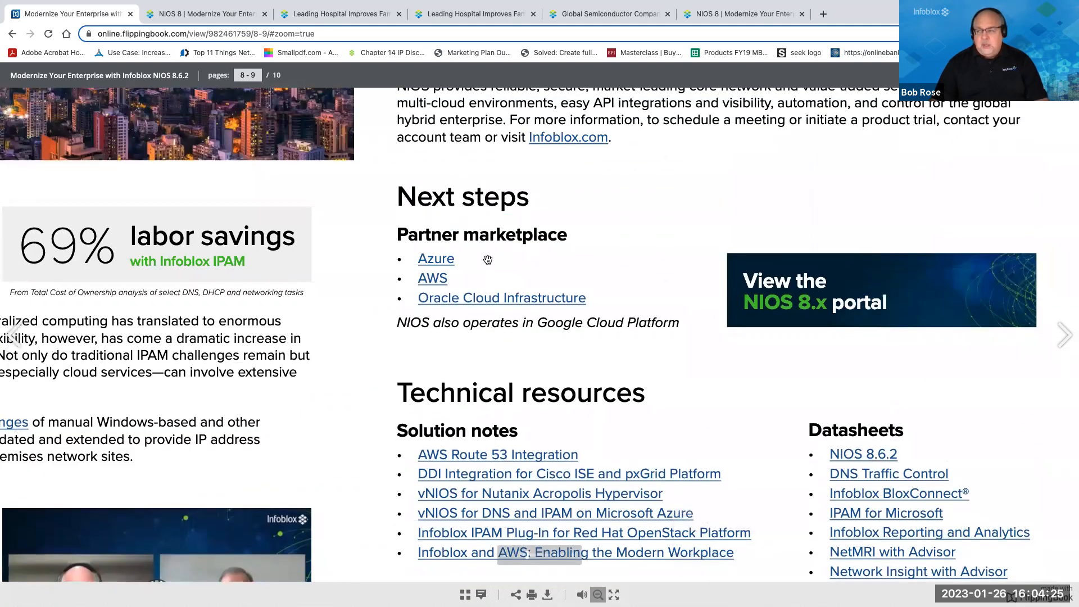
- Open the Azure Marketplace NIOS listings, then return to the brochure's Technical resources section
left_click(436, 259)
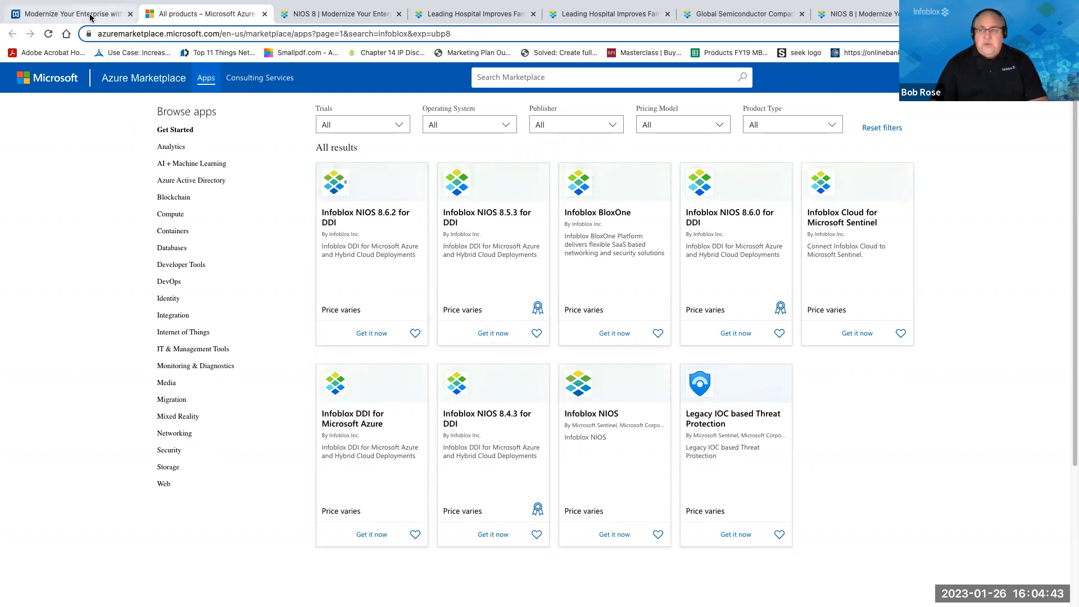
left_click(66, 13)
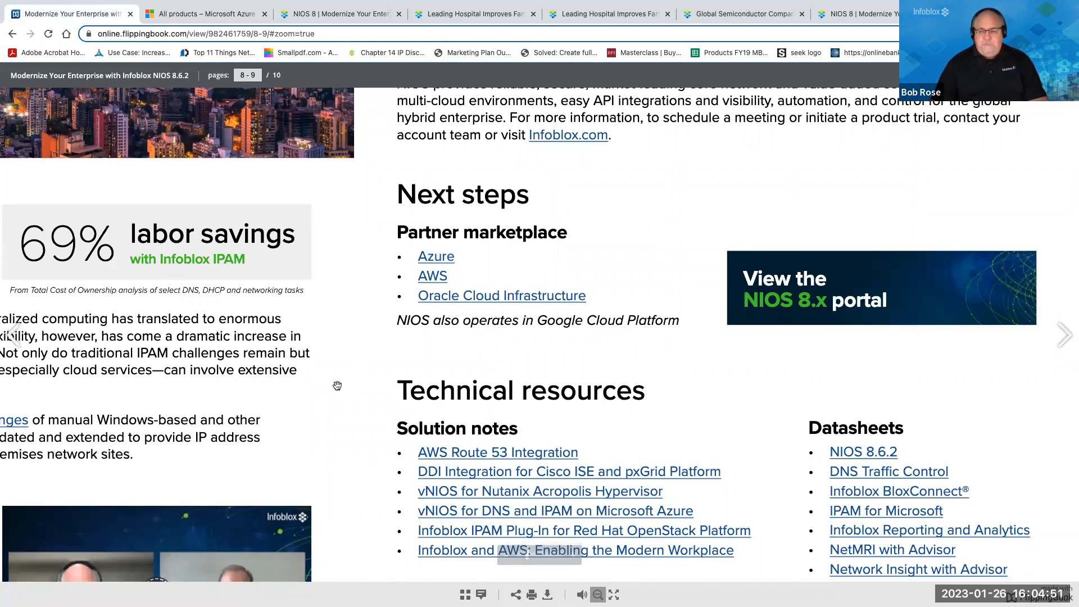
scroll("down", 3)
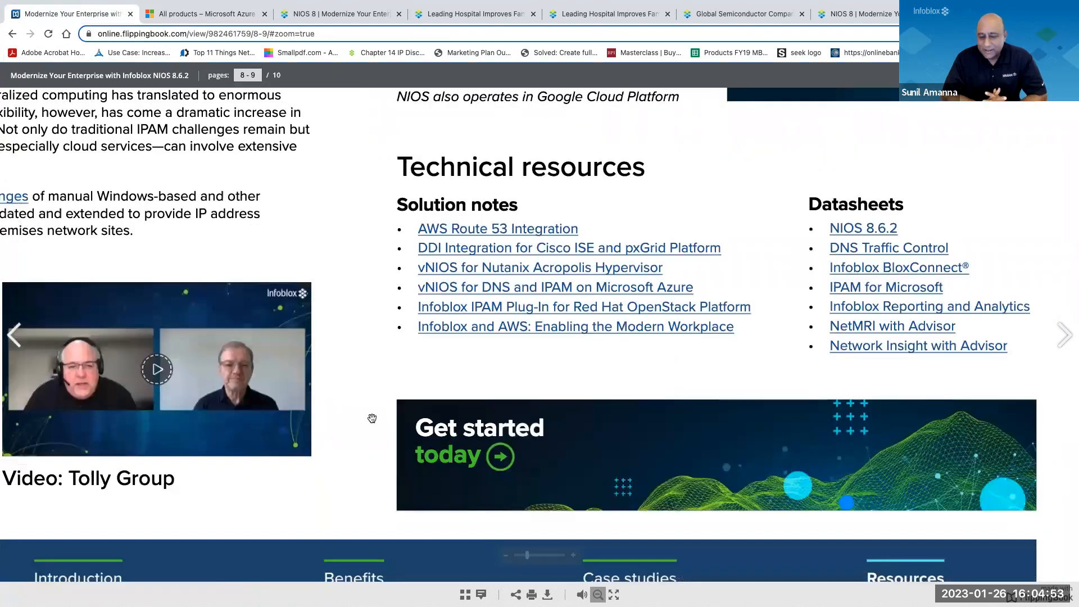